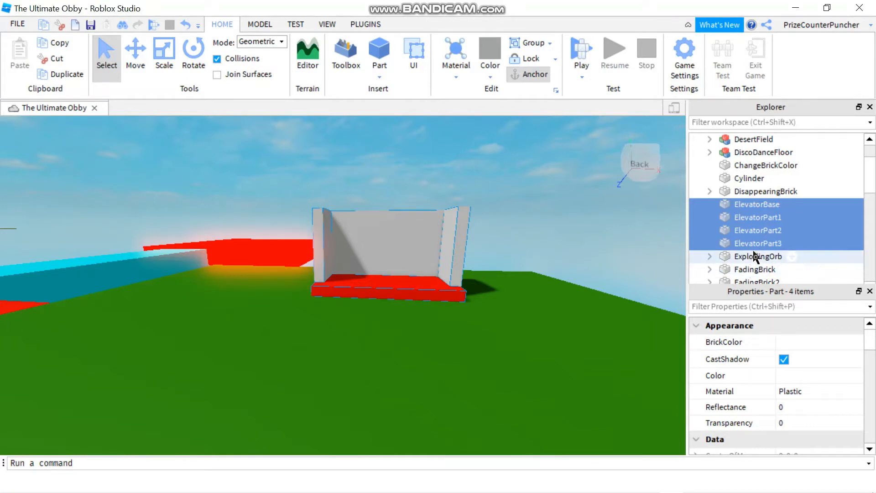
mouse_move(755, 237)
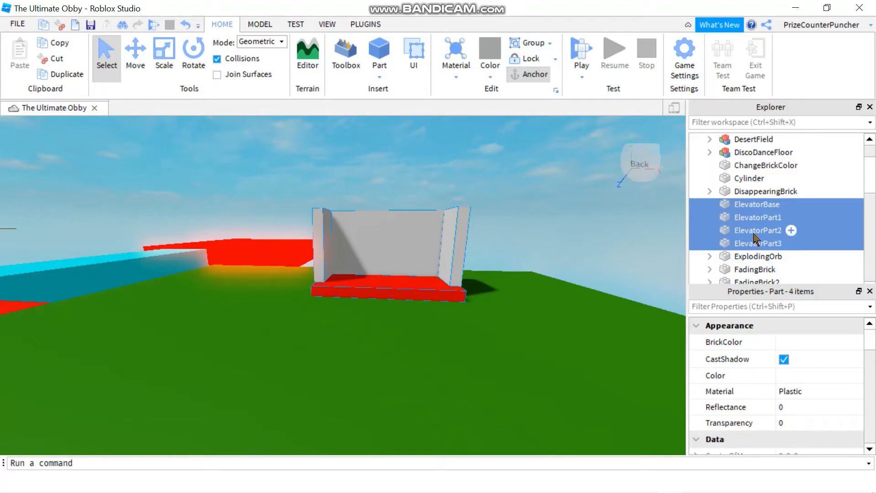
- Group ElevatorBase and the three ElevatorPart pieces, and rename the new model 'Elevator'
right_click(757, 230)
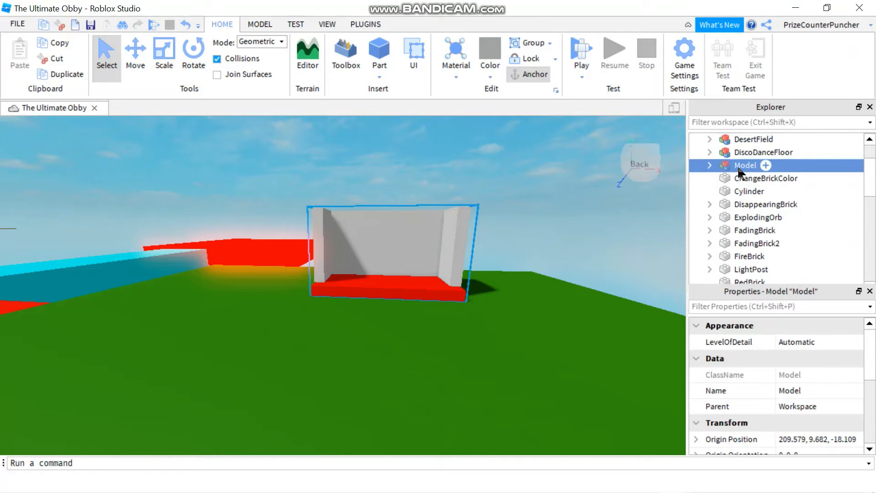
double_click(745, 165)
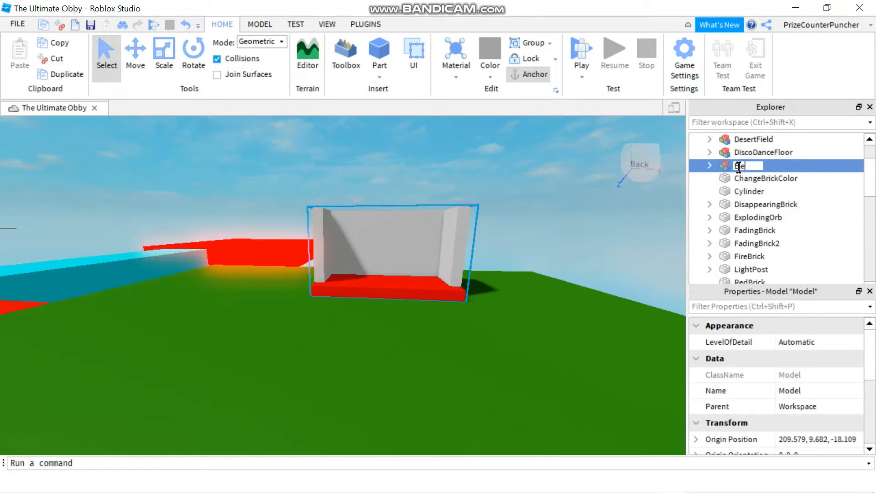
type("Elevator")
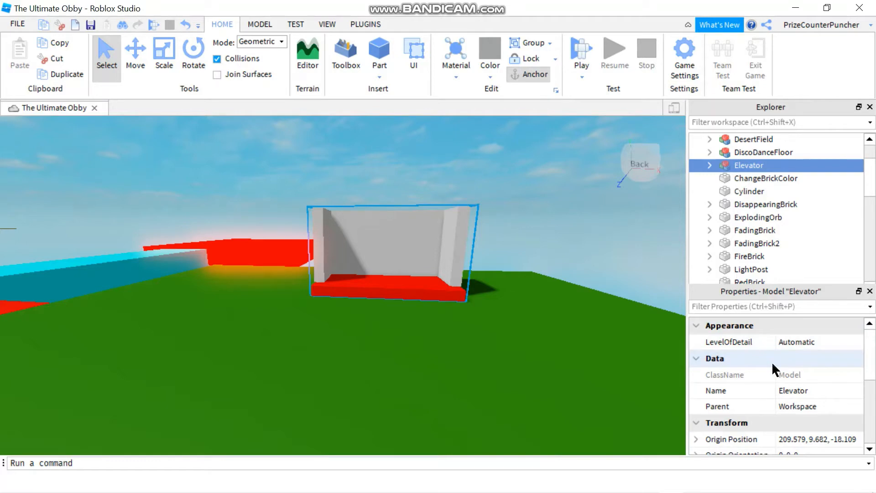
- Set the Elevator model's PrimaryPart property to ElevatorBase
scroll("down", 3)
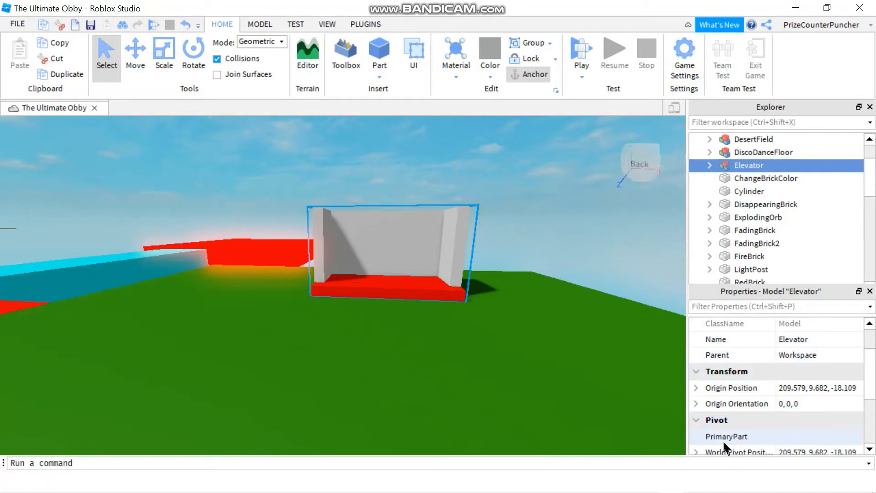
mouse_move(726, 436)
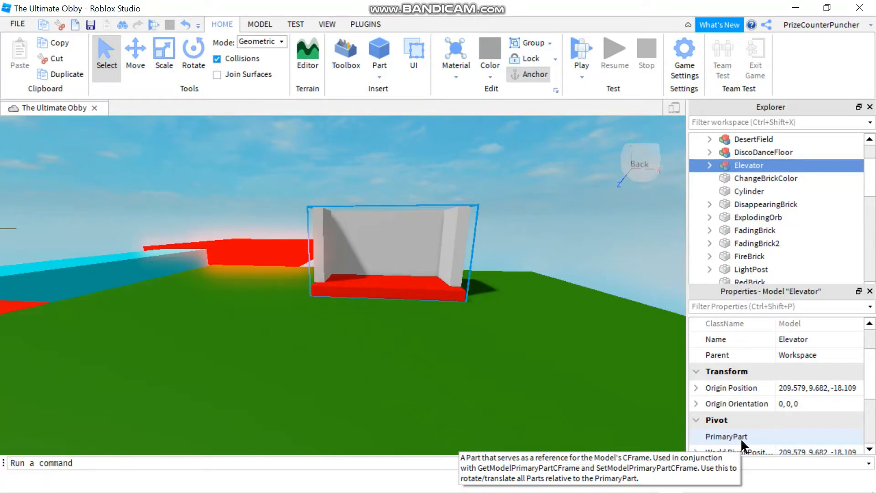
mouse_move(766, 444)
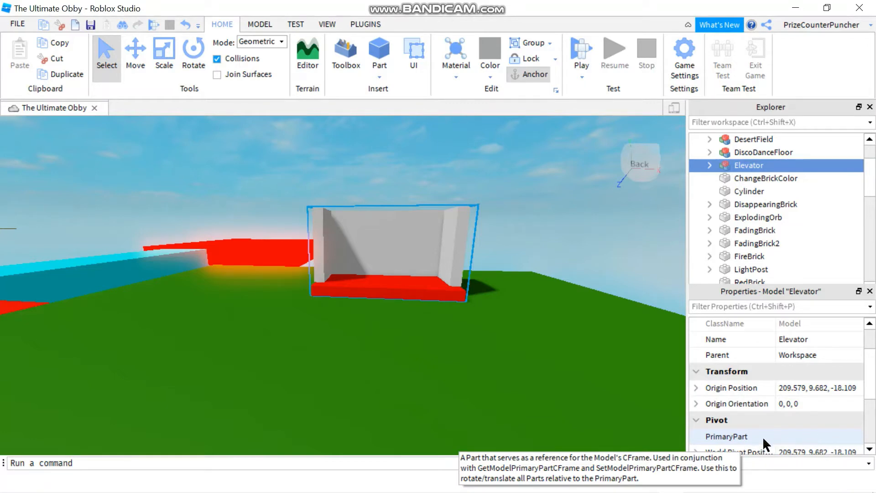
mouse_move(801, 443)
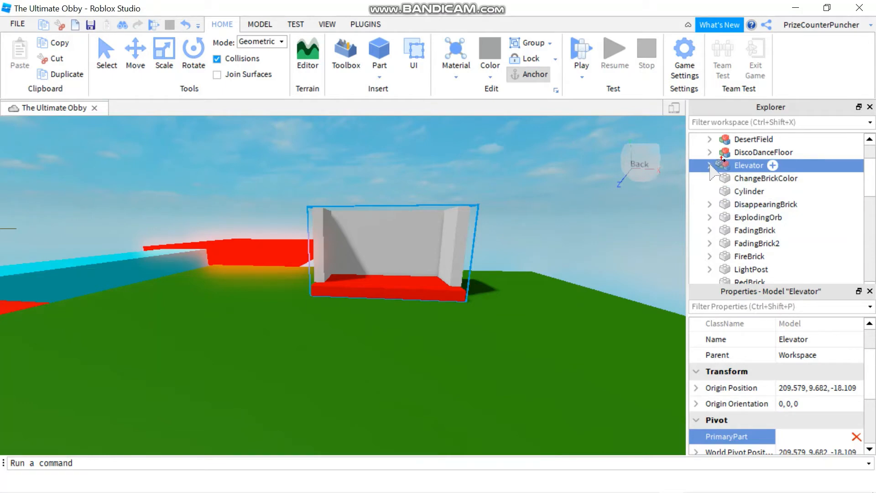
left_click(709, 165)
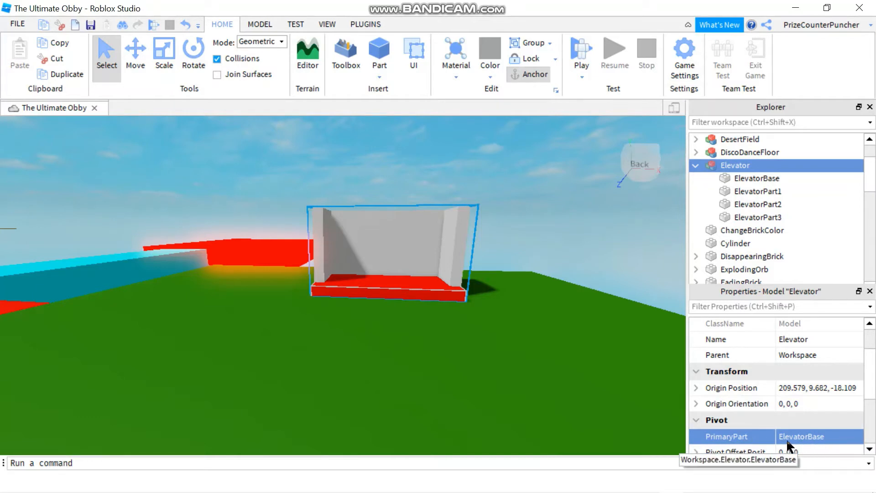
mouse_move(794, 445)
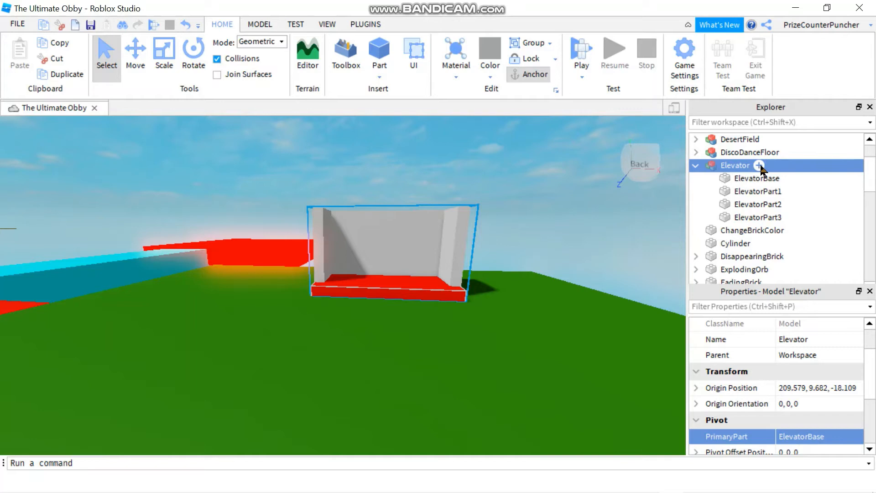
- Insert a Script into Elevator, replacing the default code with 'local elevator = script.Parent'
left_click(759, 165)
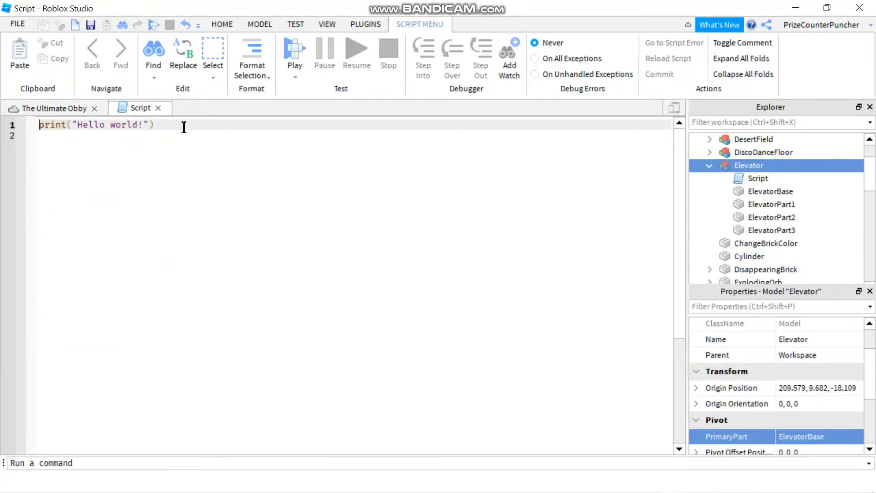
key("ctrl+a")
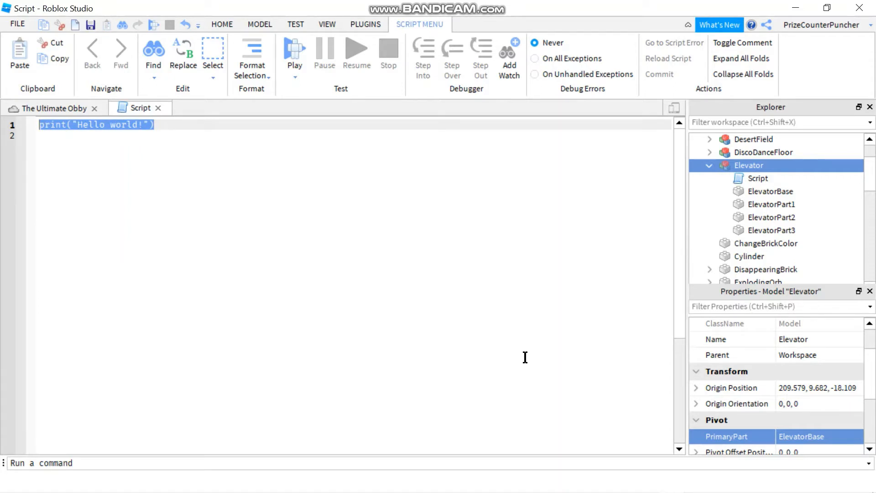
type("local elevator =")
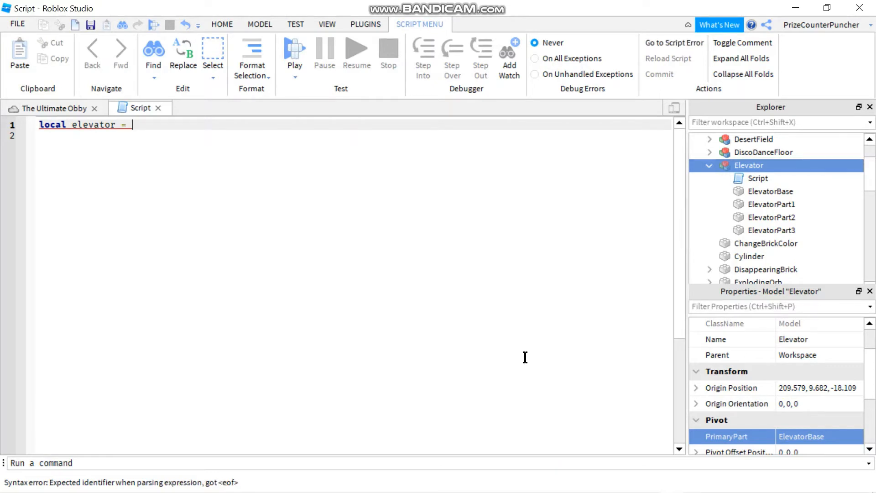
type("script.")
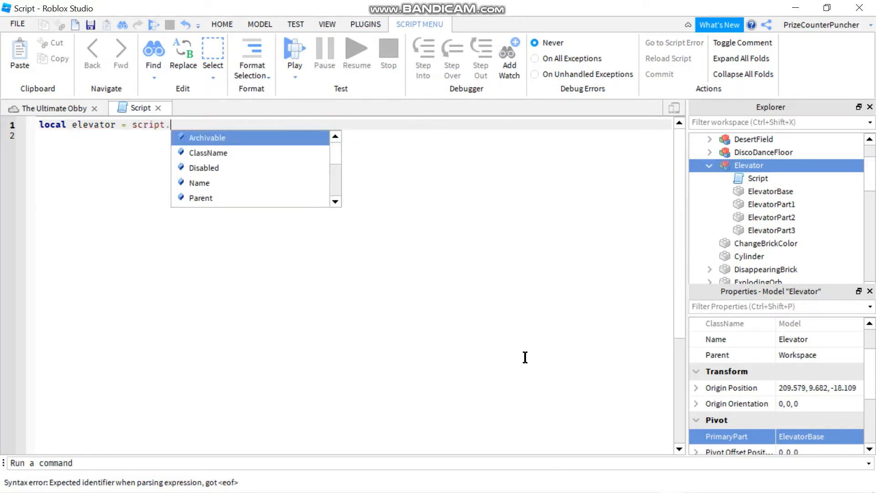
type("Parent")
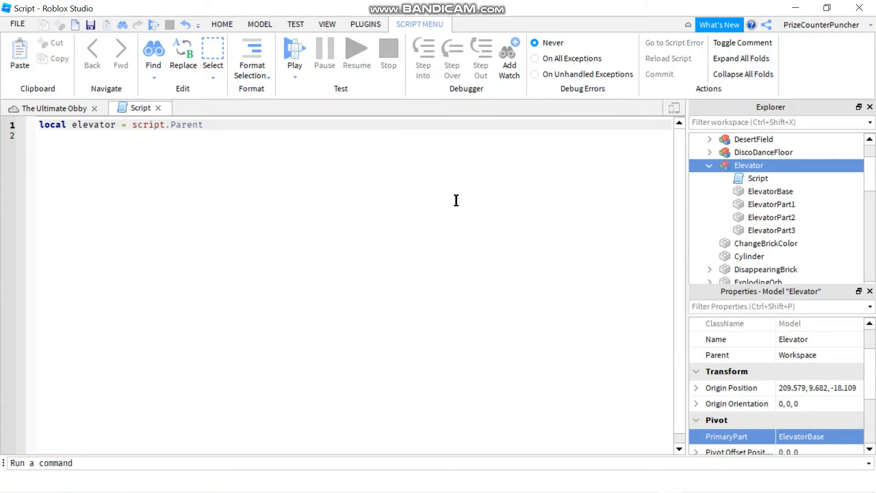
- Add a second line storing elevator.PrimaryPart in a local primaryPart variable
type("l")
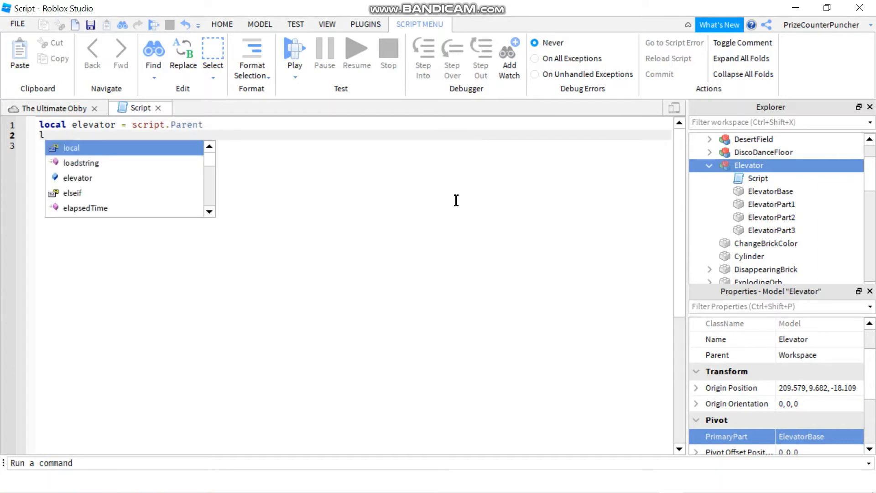
type("local")
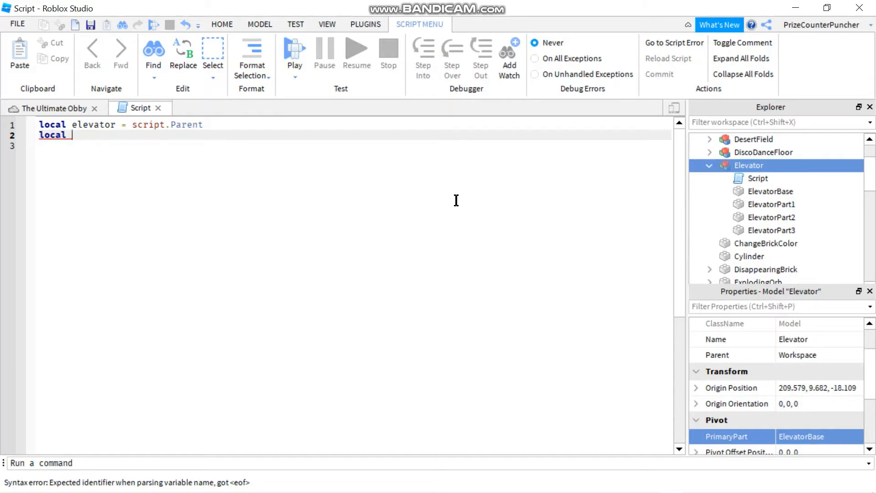
type("primaryPart")
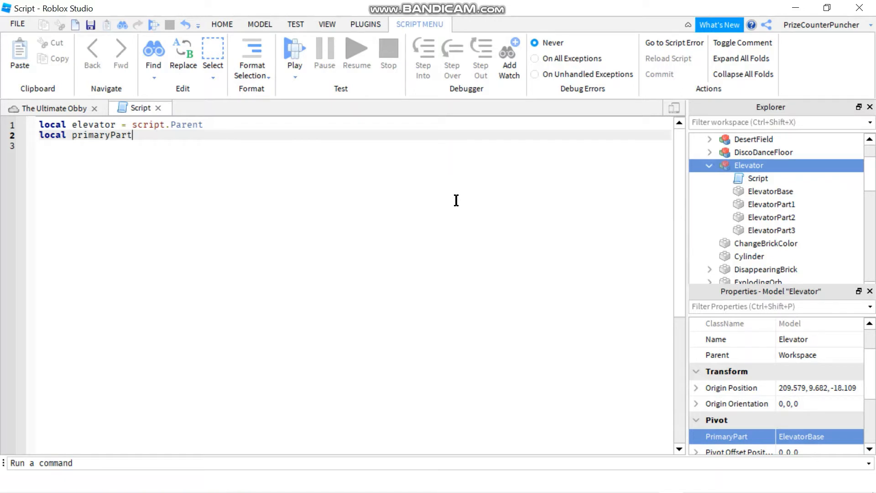
type("=")
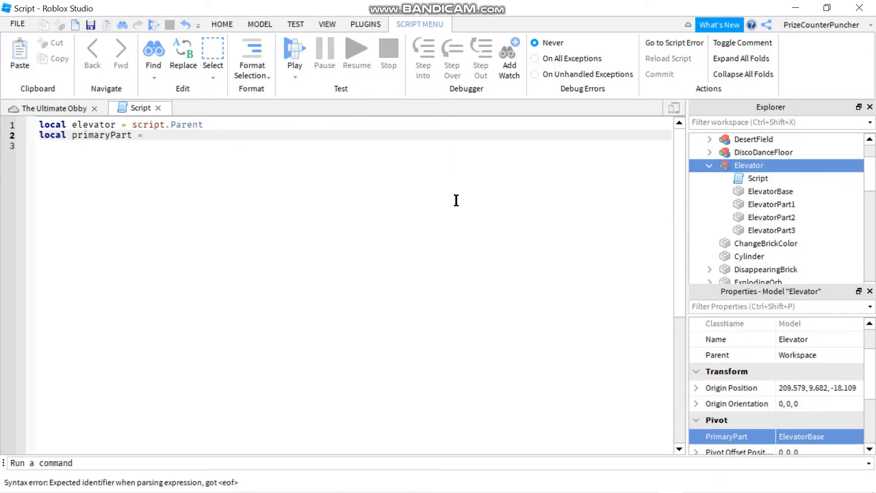
type("elevator")
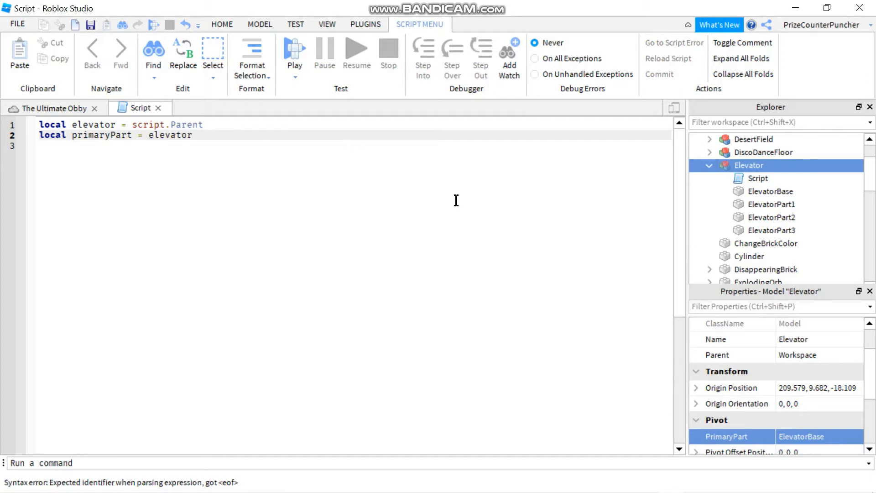
type(".PrimaryPart")
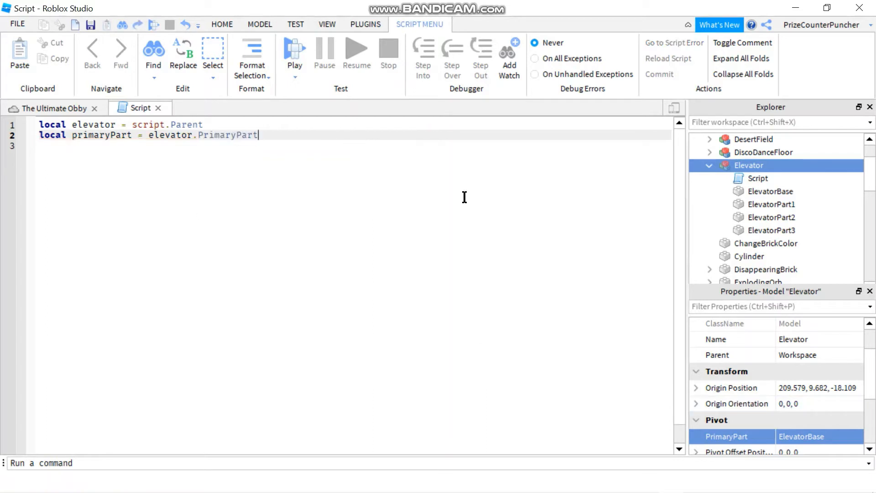
key("enter")
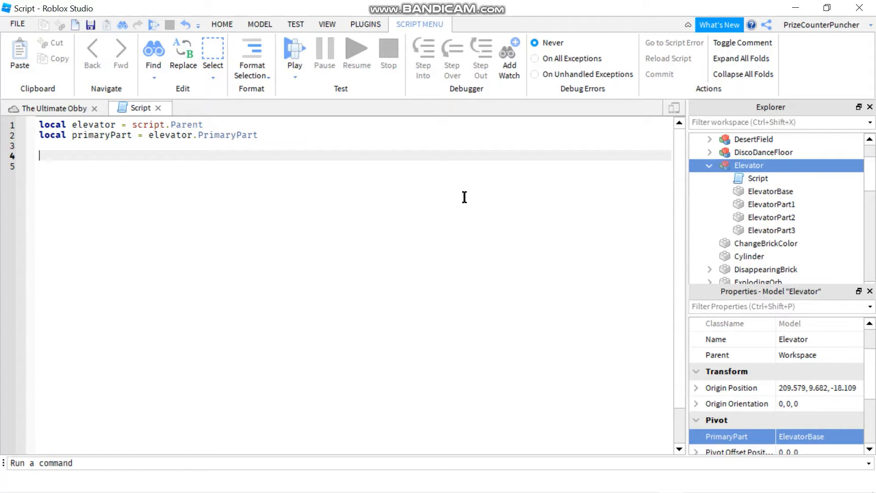
- Declare a local function MoveUp() in the script
type("local")
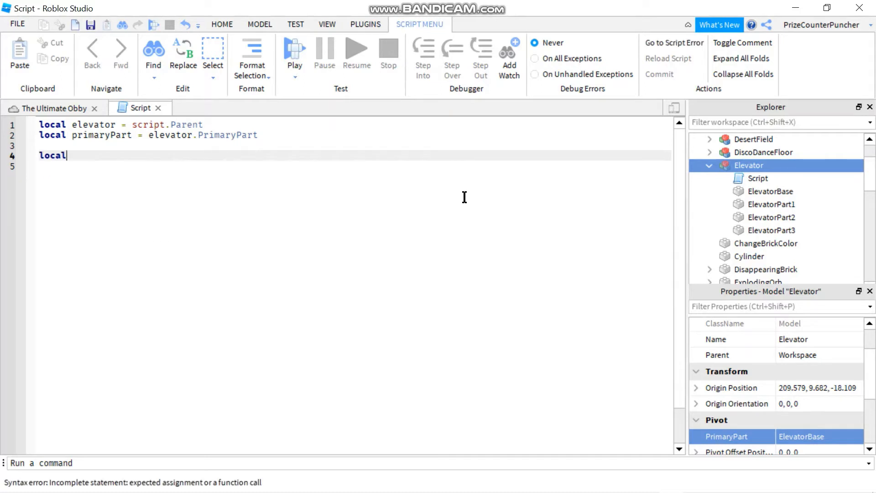
type("function")
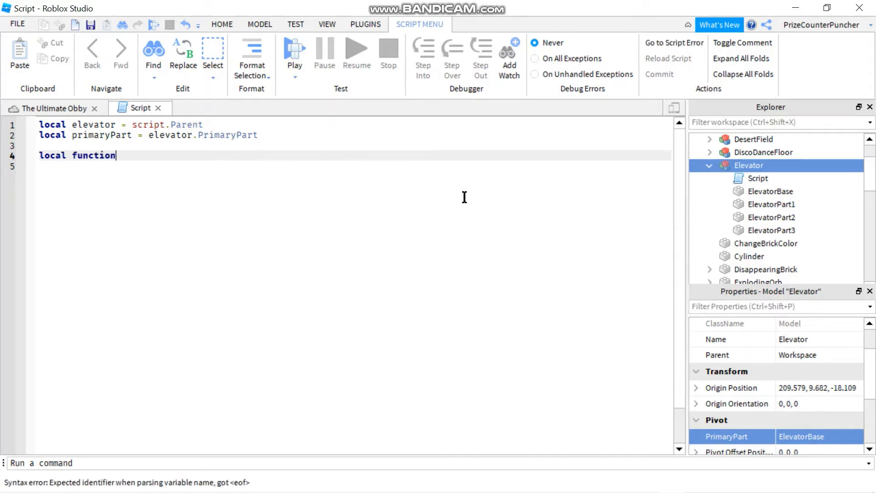
type("Move")
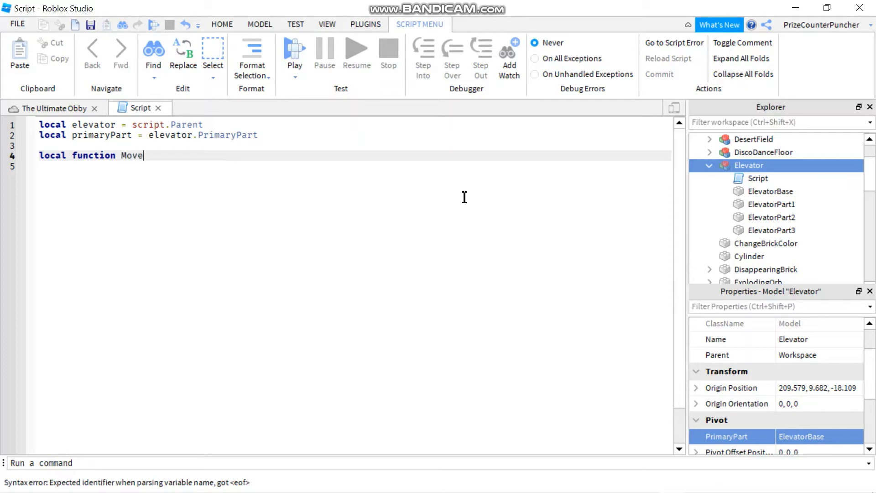
type("Up()")
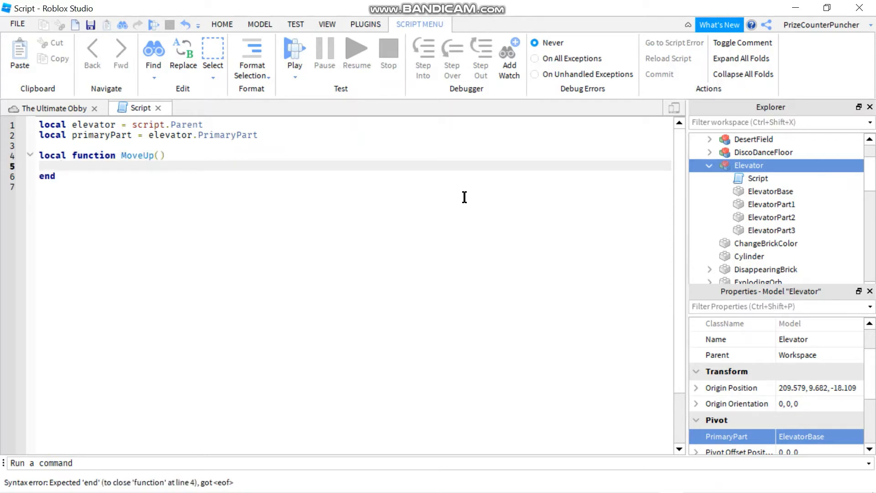
- Add an empty 'for i=1,300 do' loop inside MoveUp
type("for")
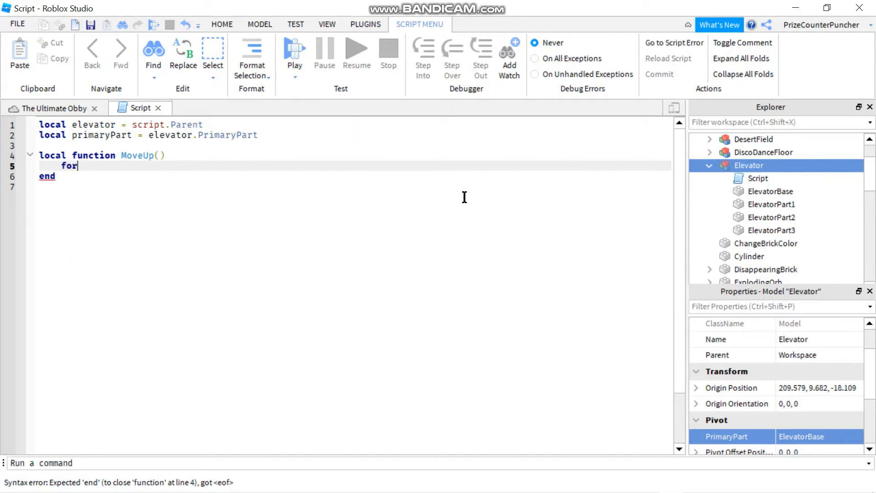
type("i,")
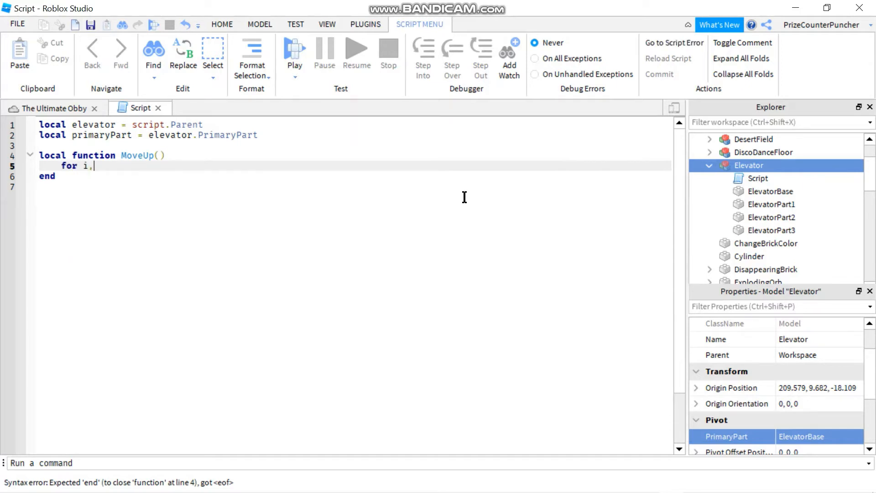
key("Backspace")
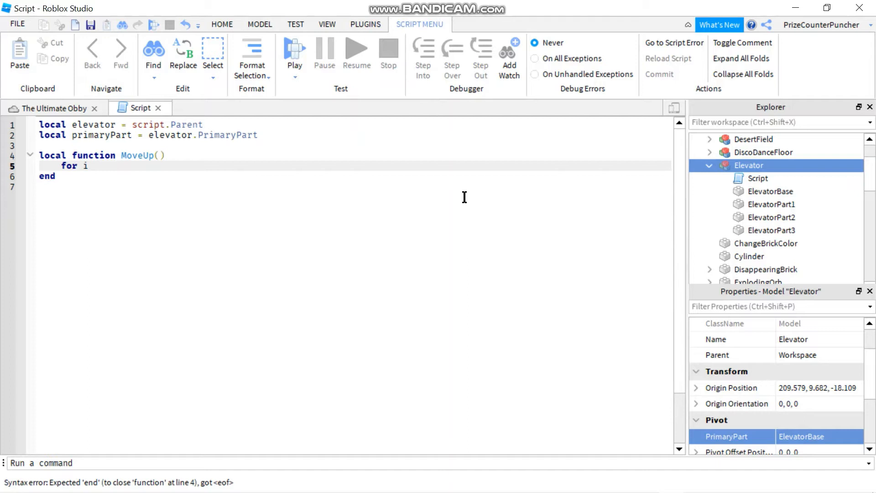
type("=1,3")
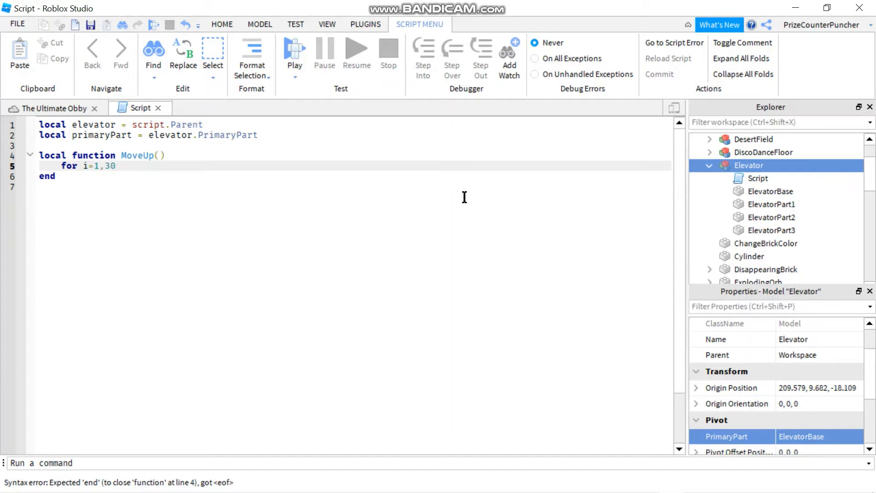
type("0 do")
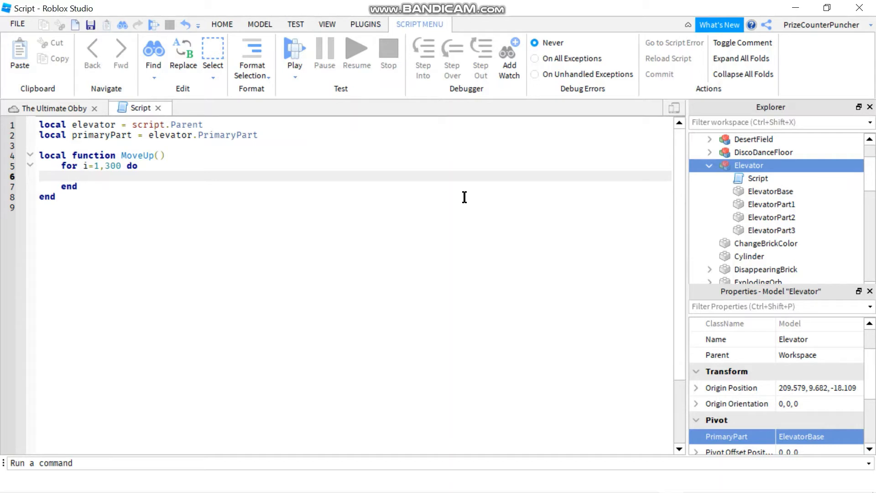
left_click(82, 176)
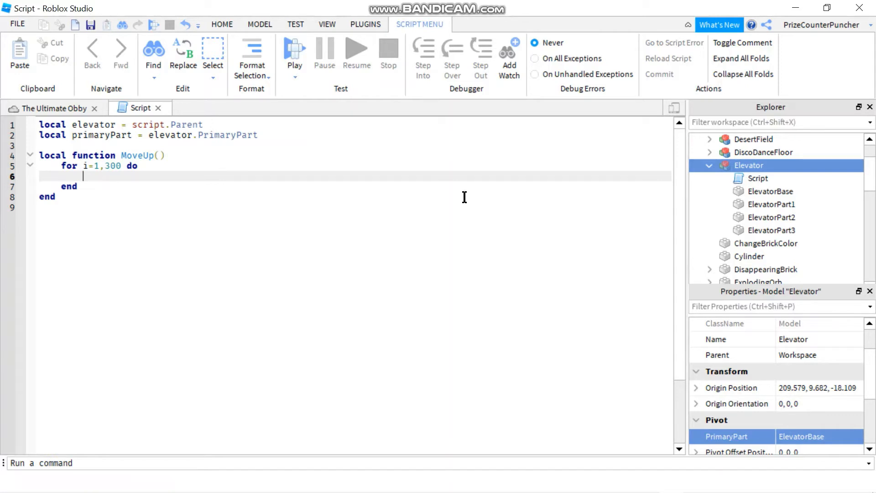
- Inside the loop, add an 'if elevator:IsA("Model") then' block with an else branch
type("if")
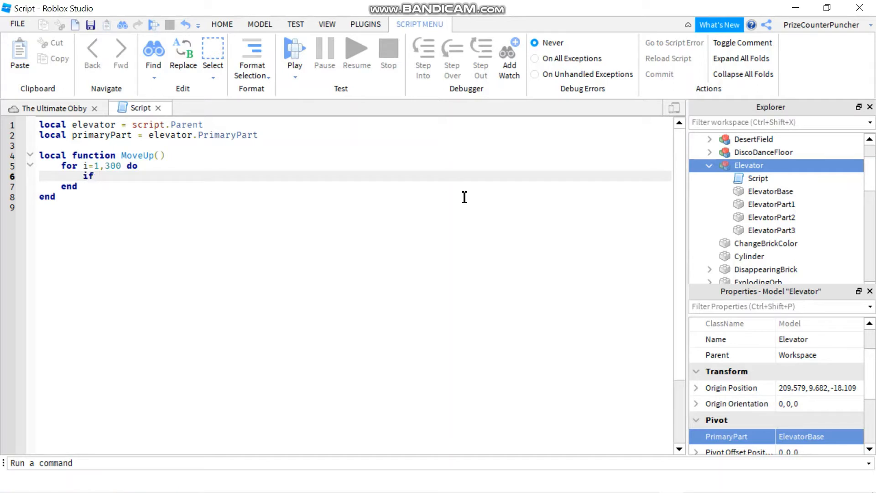
type("e")
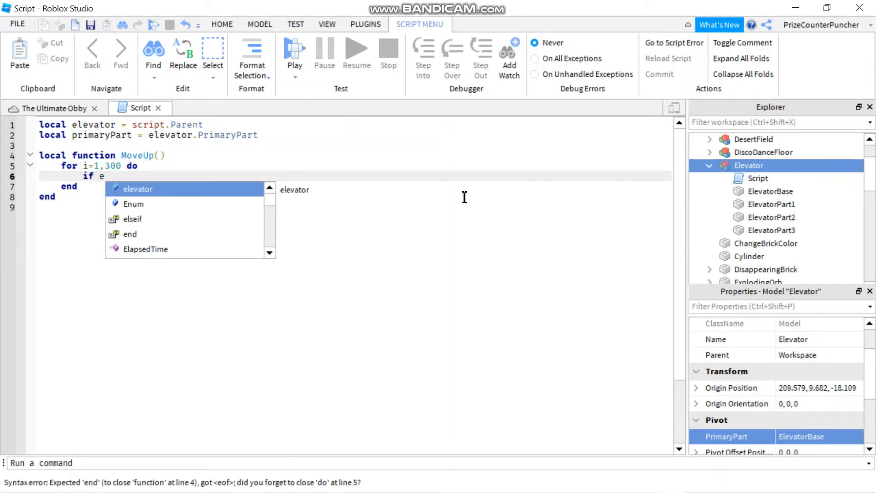
type("levator:")
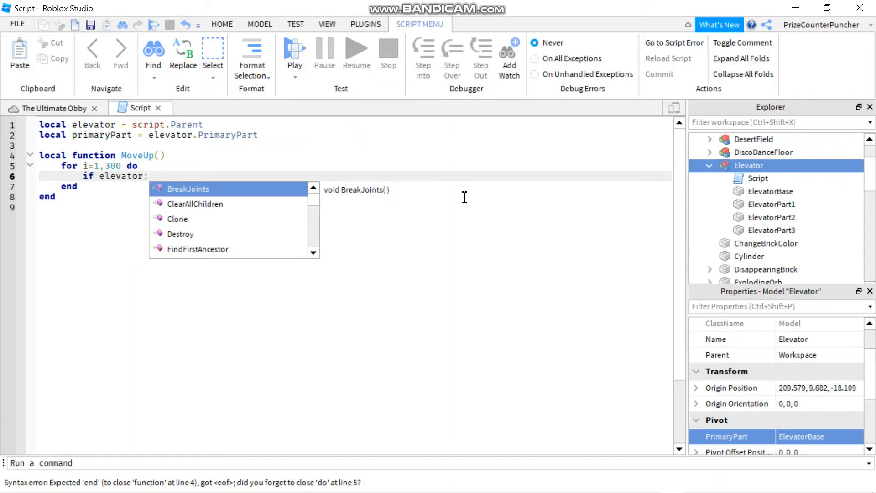
type("IsA()")
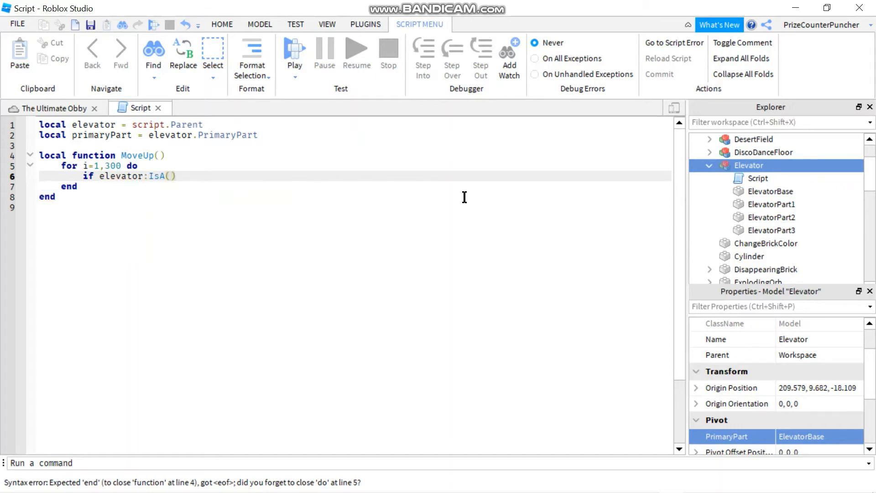
type("\"")
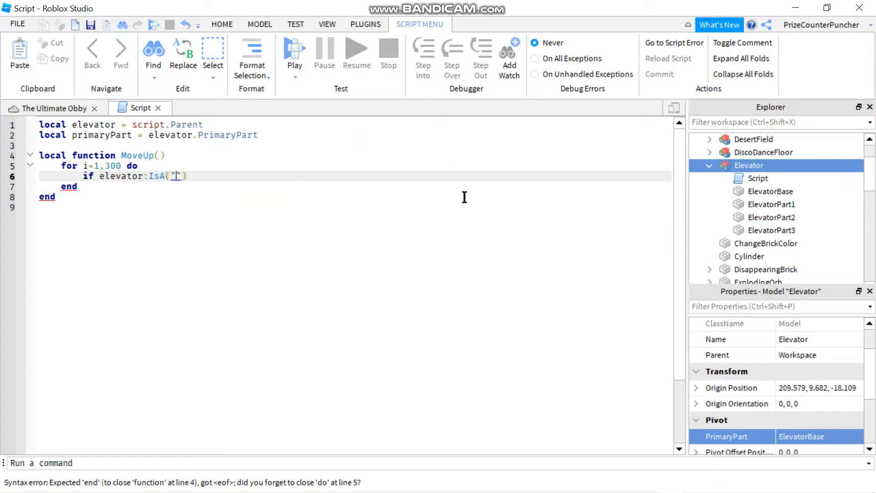
type("Model")
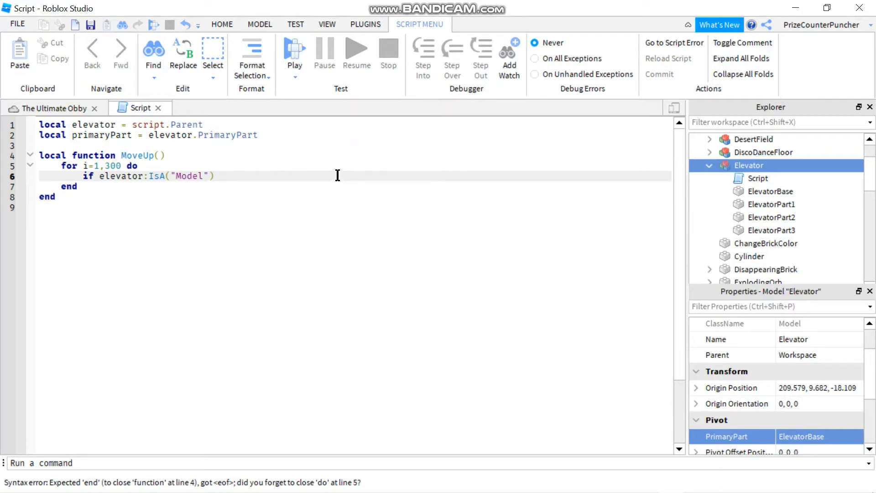
type("then")
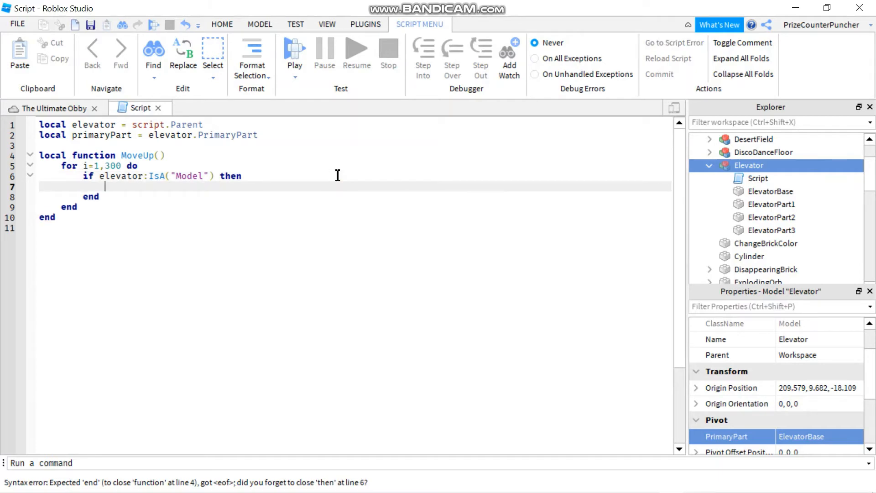
key("enter")
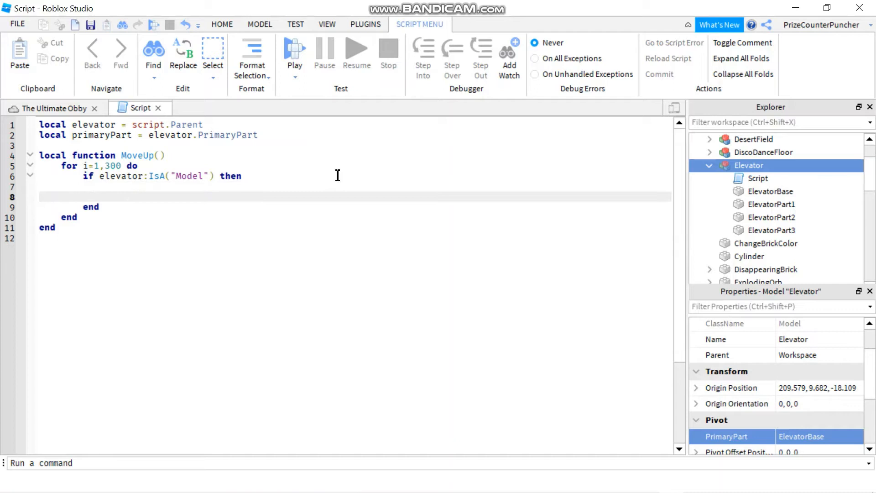
type("else")
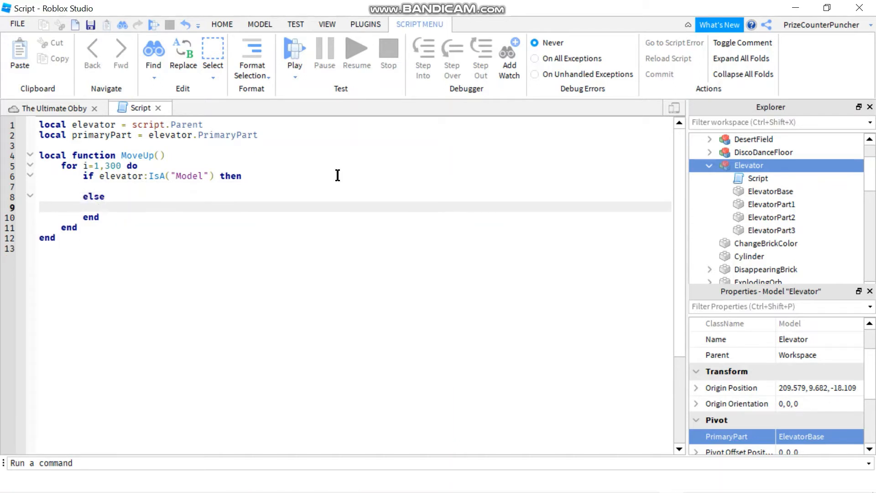
left_click(145, 186)
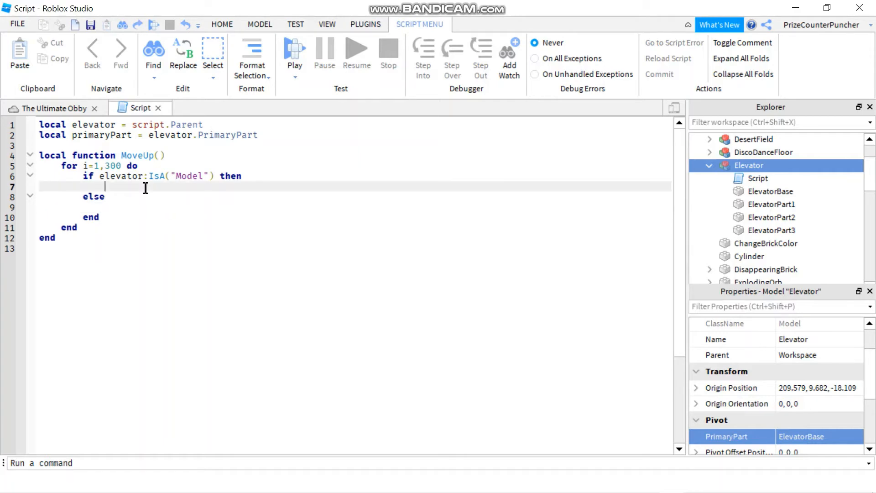
- In the if branch, call elevator:SetPrimaryPartCFrame(primaryPart.CFrame + Vector3.new(0,.1,0))
type("e")
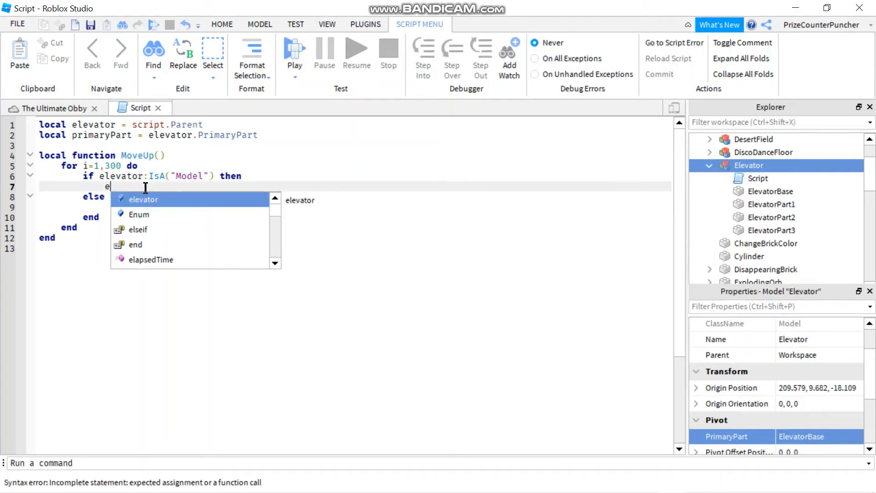
type("levator:")
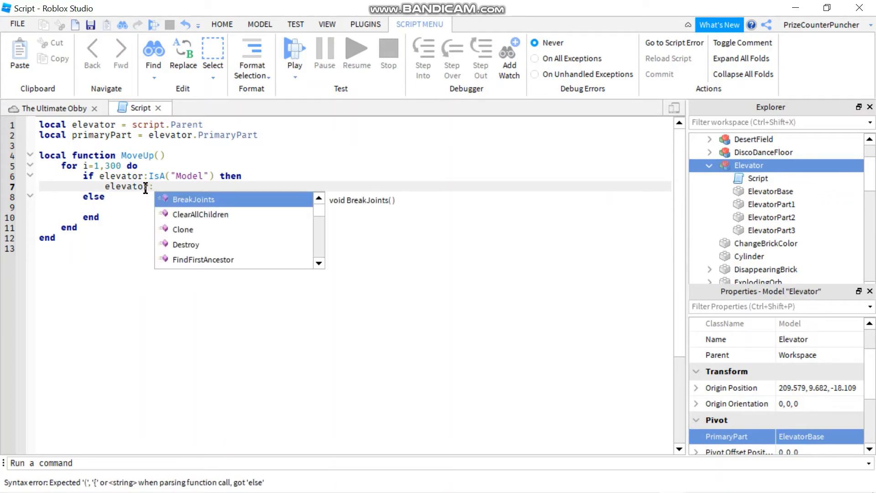
type("SetPrimaryPartCFrame(")
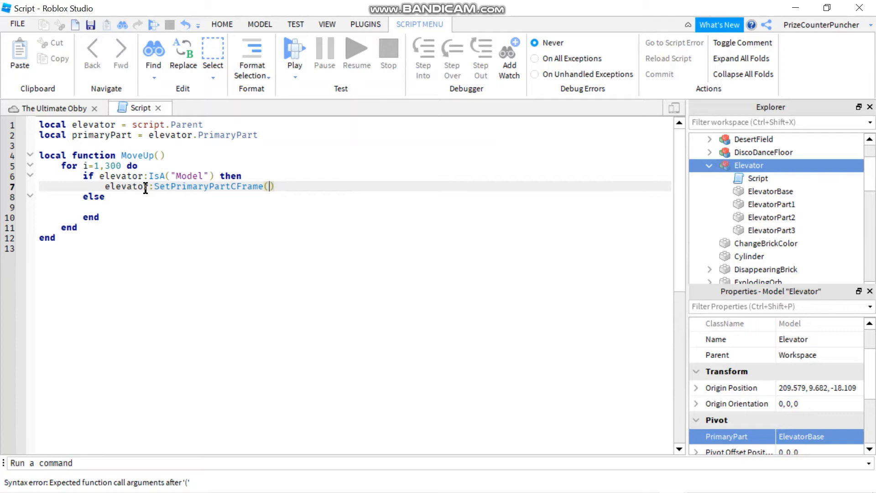
type("pr")
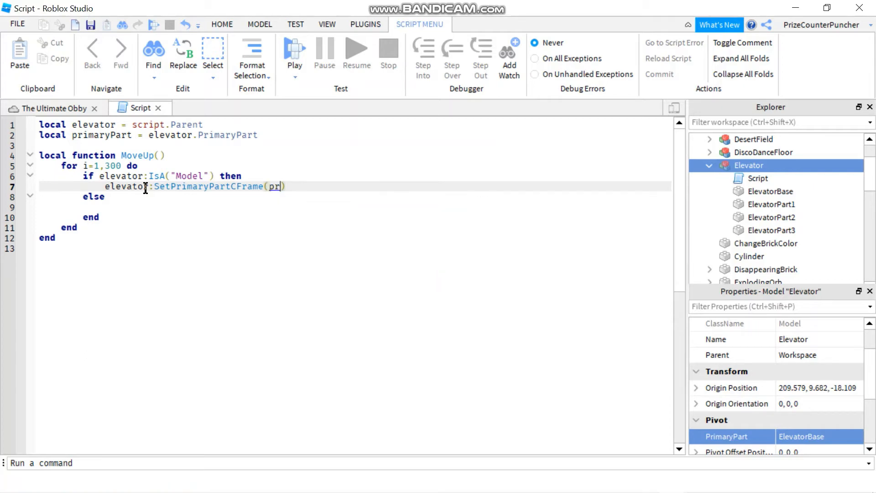
type("imaryPart.")
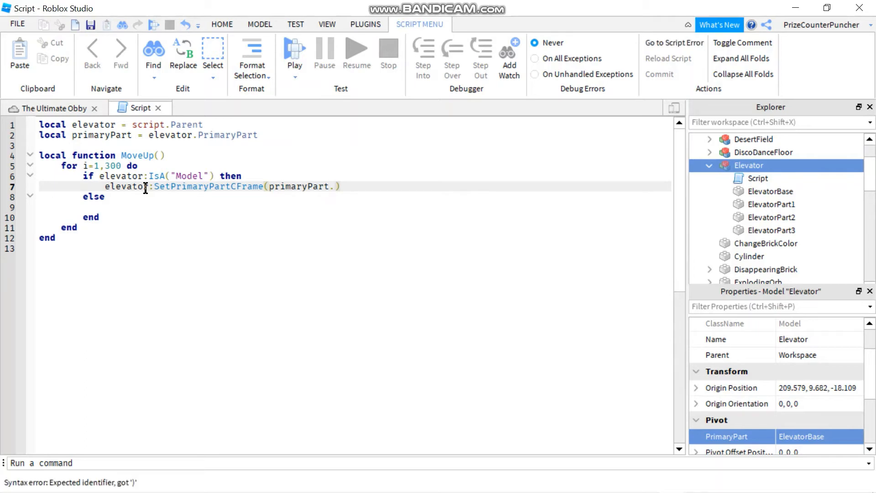
type("CFra")
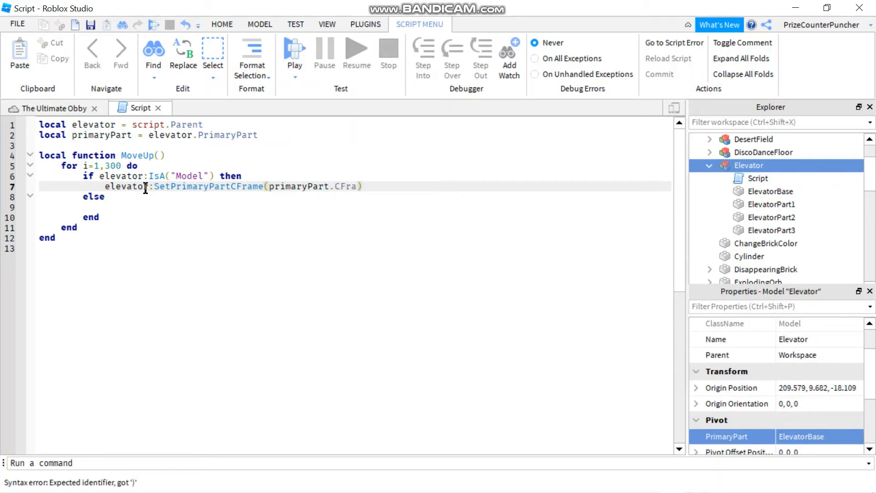
type("\" \"")
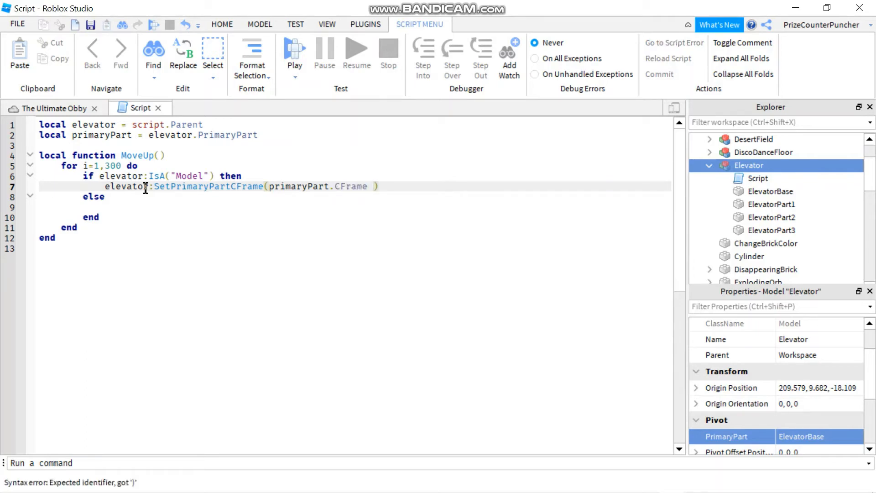
type("+")
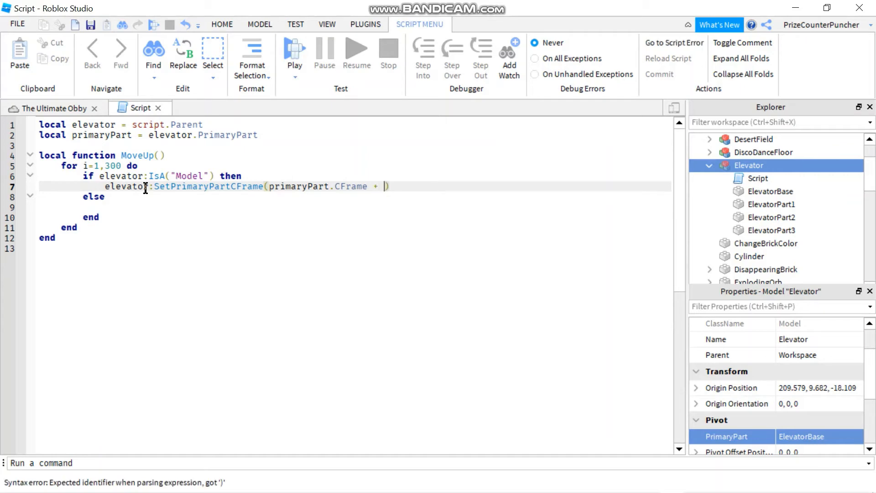
type("Vector3.")
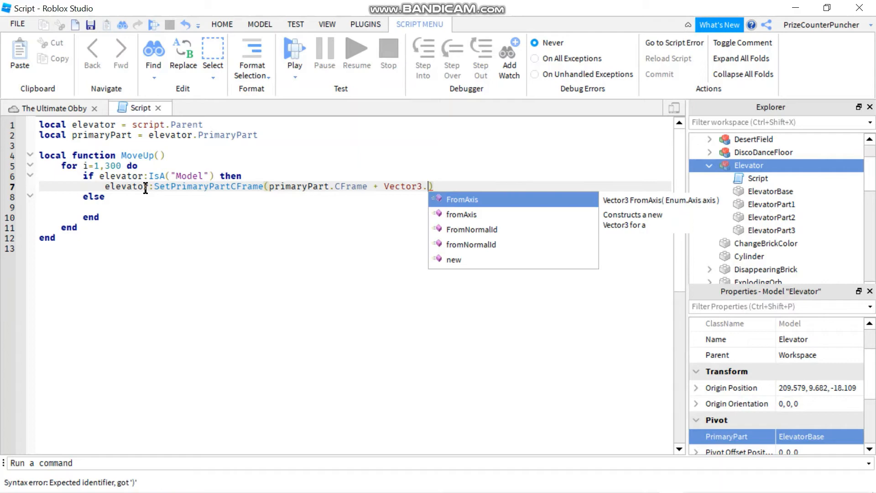
type("new()")
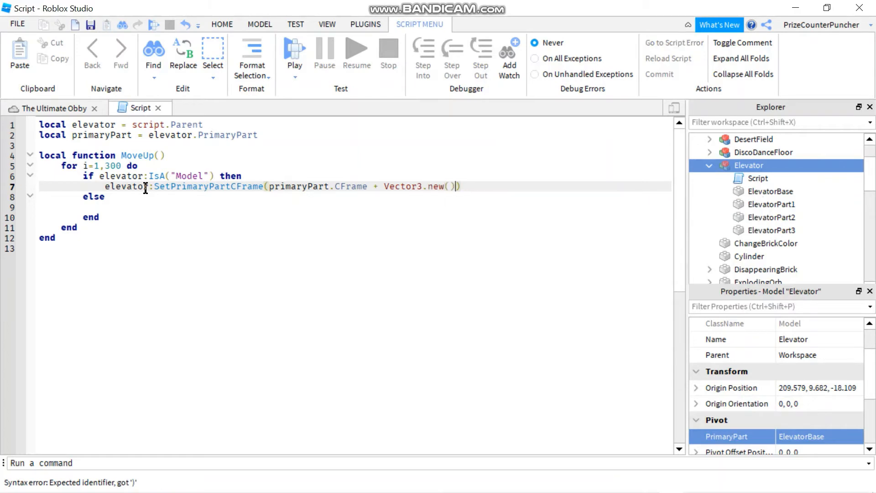
mouse_move(386, 201)
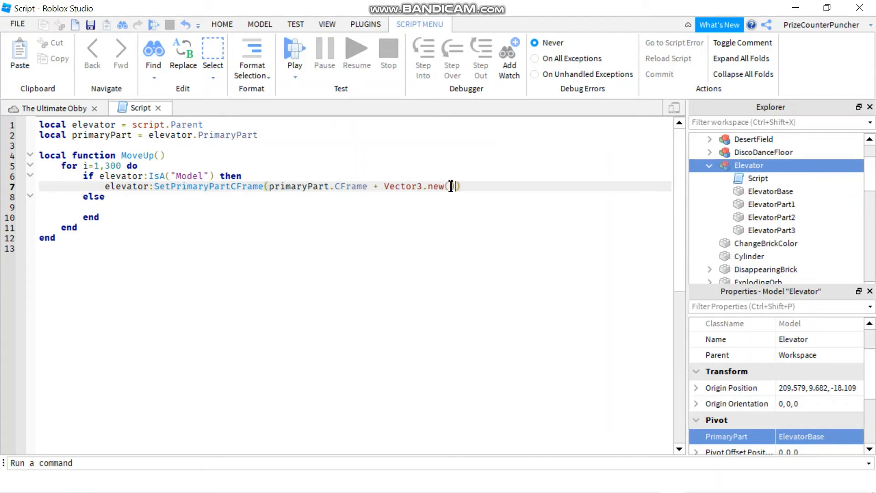
mouse_move(461, 283)
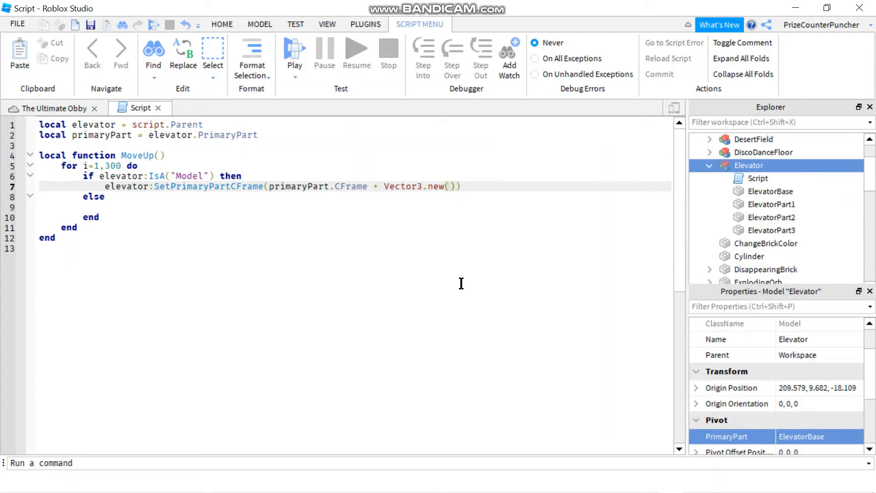
type("0,.1,")
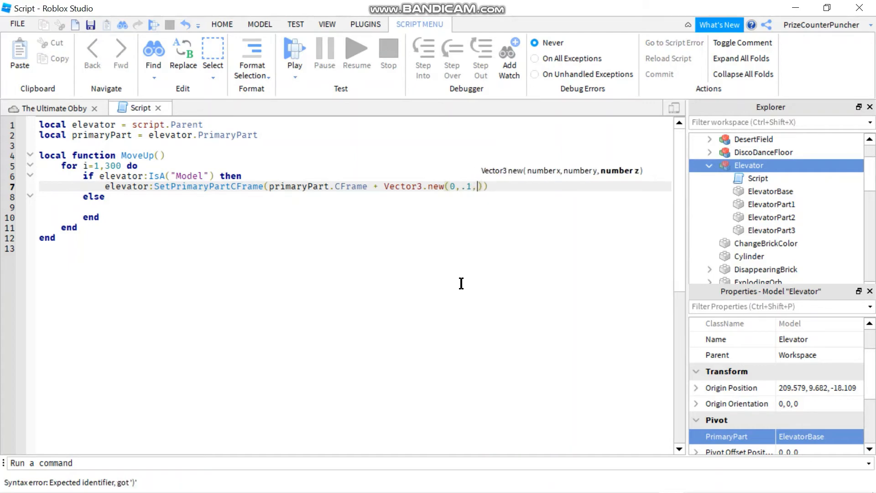
type("0")
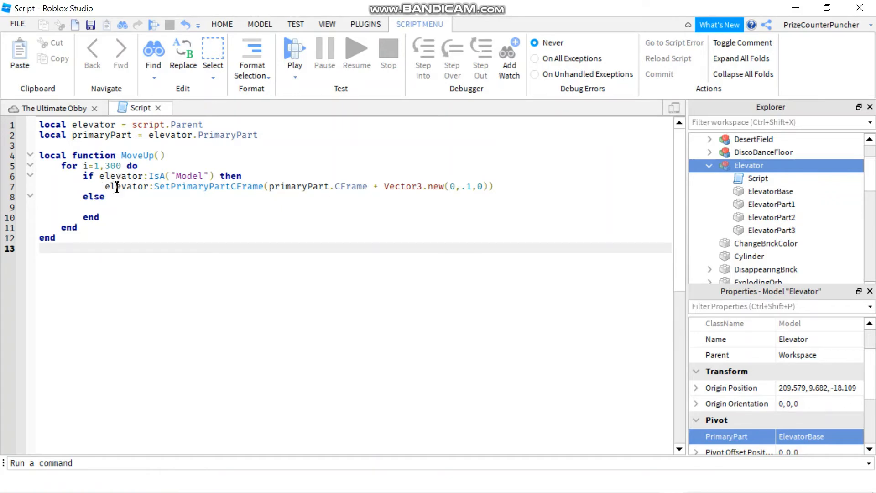
mouse_move(112, 208)
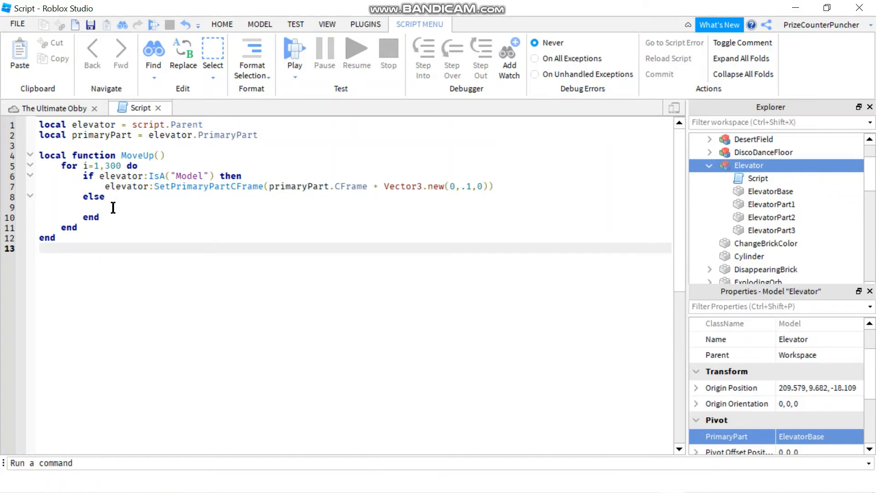
- In the else branch, write 'elevator.CFrame = elevator.CFrame' plus the copied Vector3.new(0,.1,0) offset
left_click(115, 207)
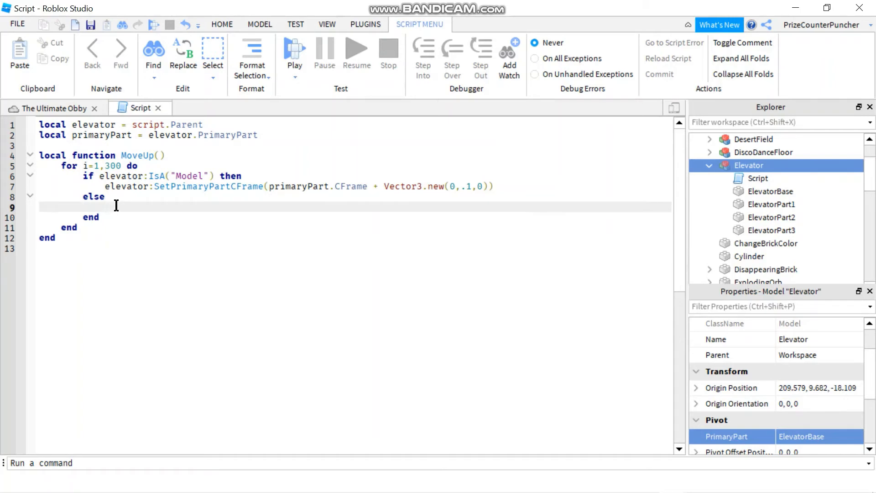
mouse_move(550, 346)
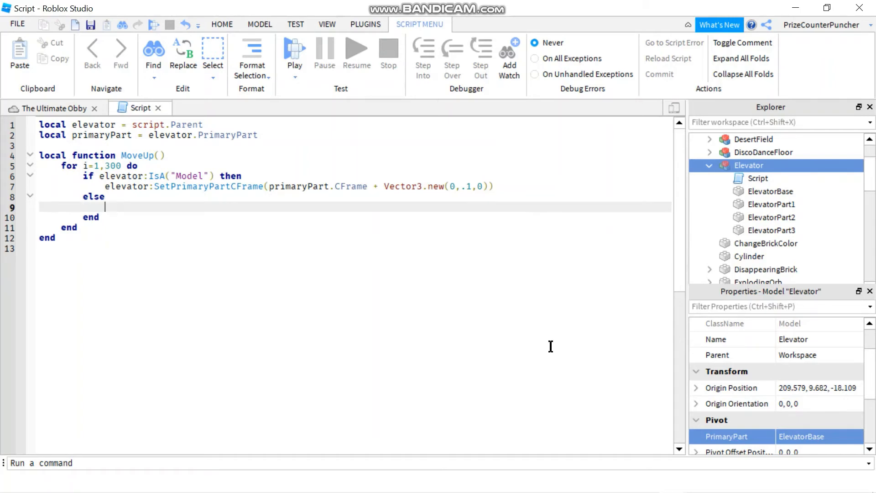
type("e")
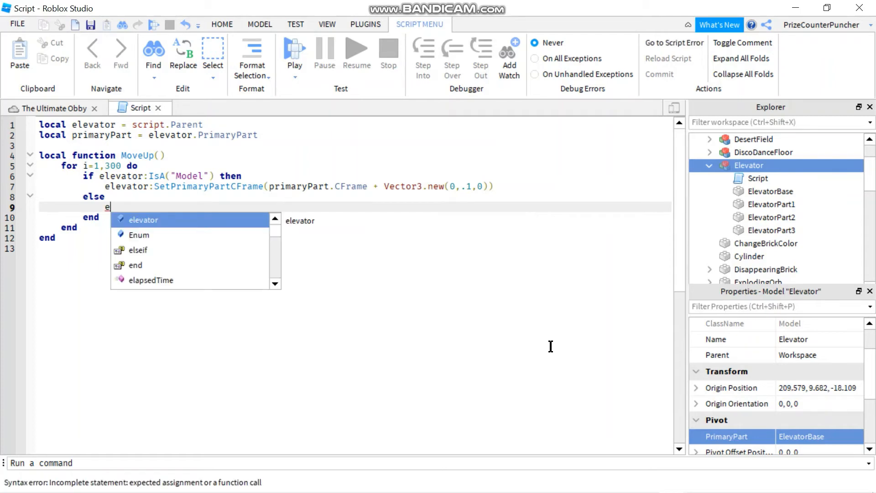
type("levator.C")
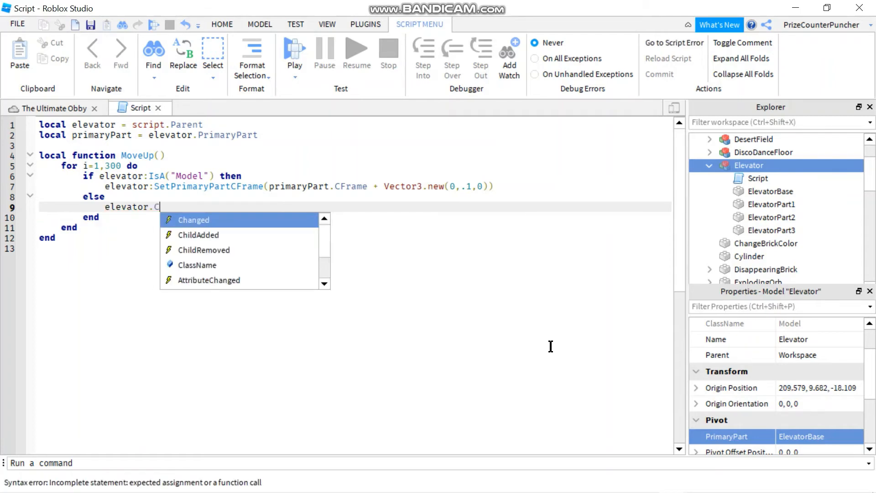
type("Frame")
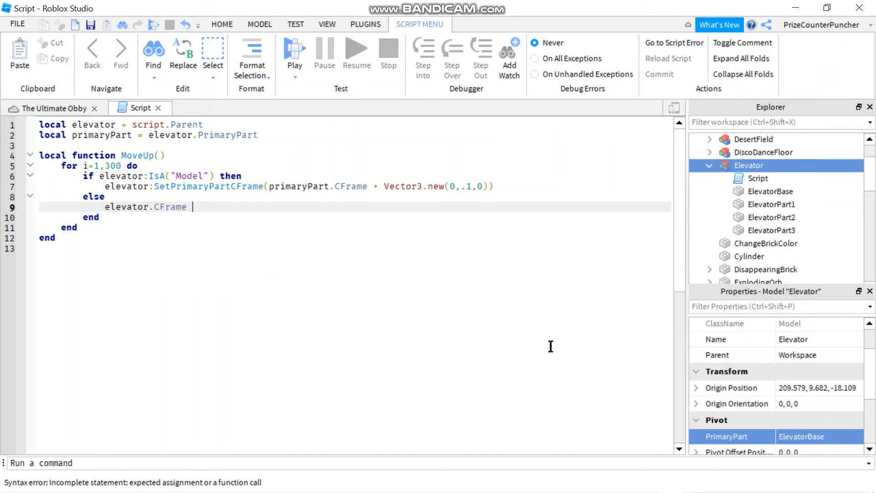
type("=")
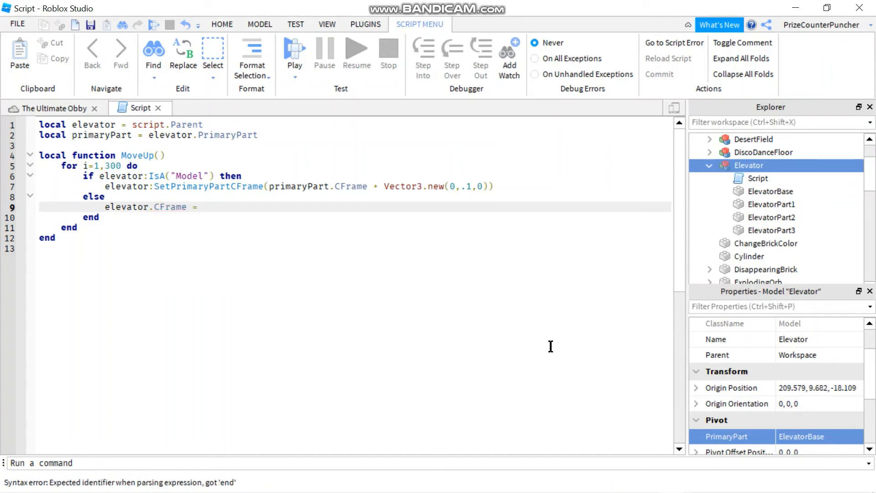
type("elevator")
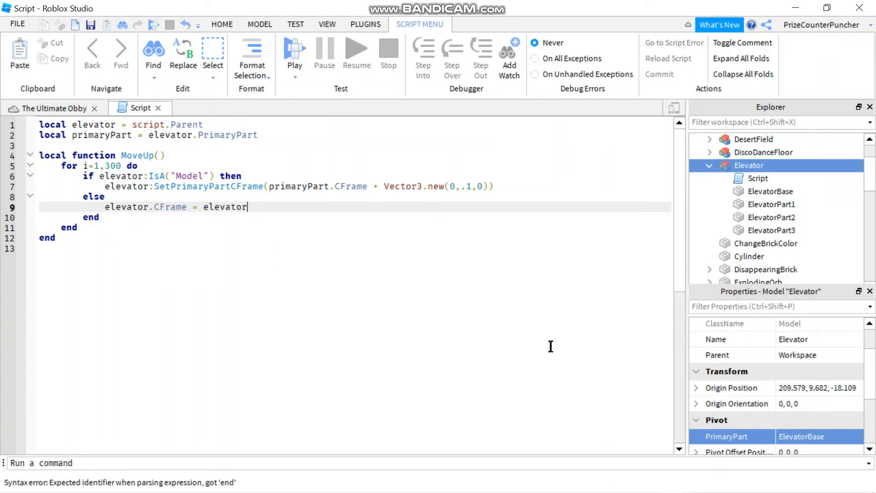
type(".CFr")
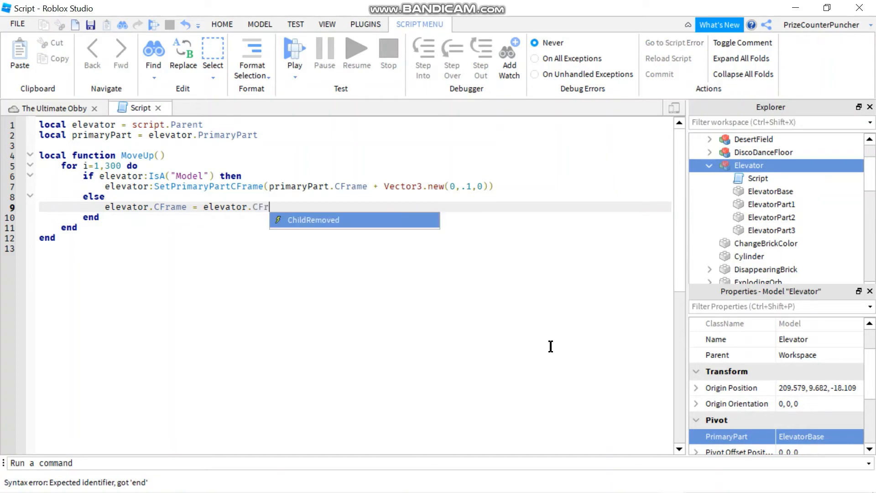
type("ame")
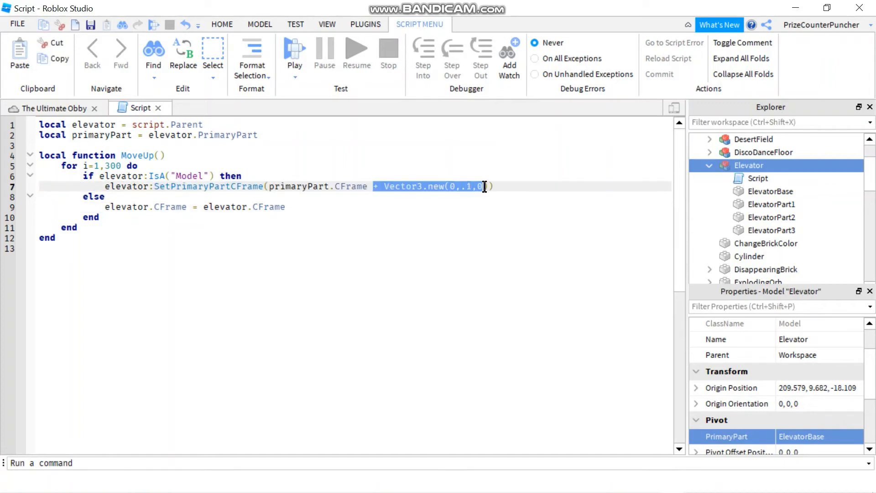
right_click(484, 186)
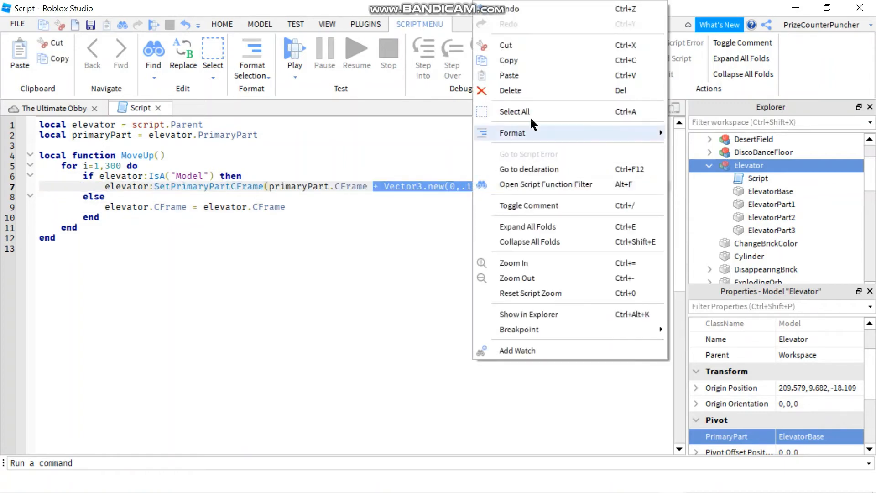
left_click(321, 207)
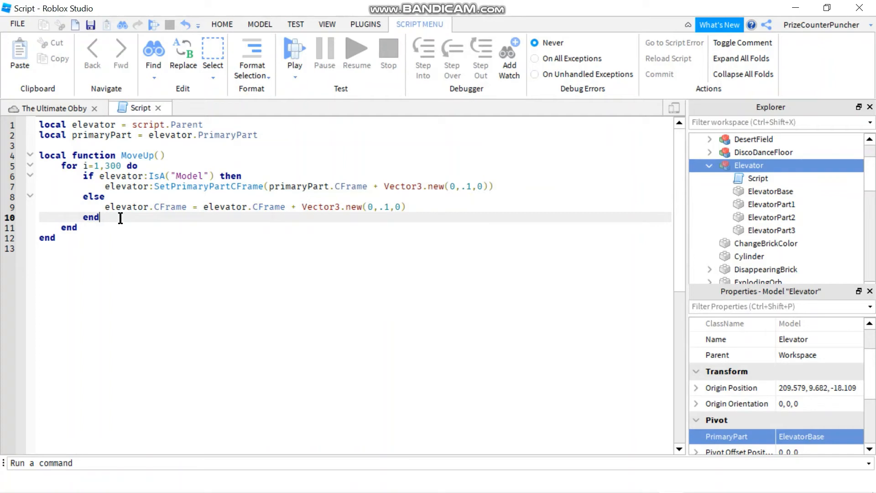
- Add wait() after the if/else inside the loop and wait(2) after the loop
type("w")
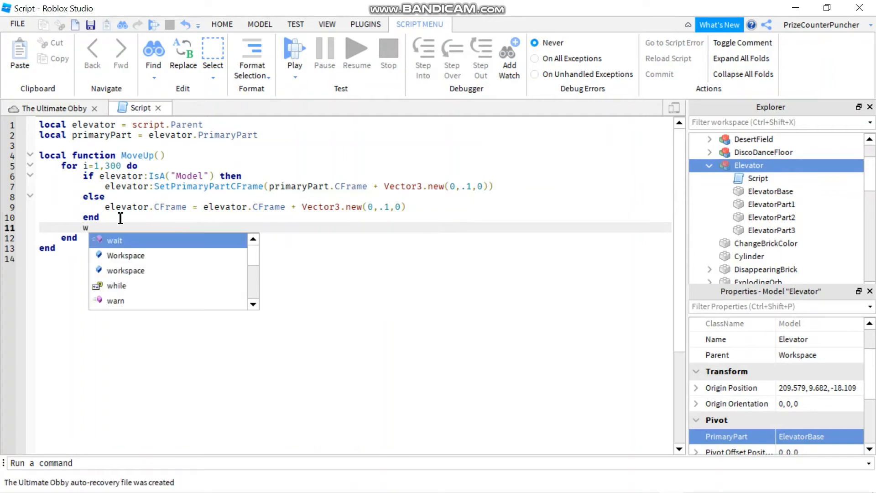
type("wait(\t)")
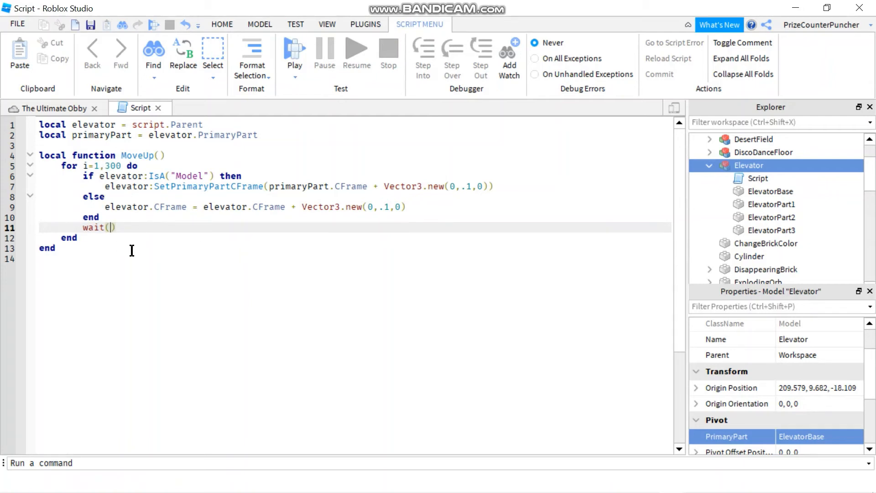
mouse_move(132, 237)
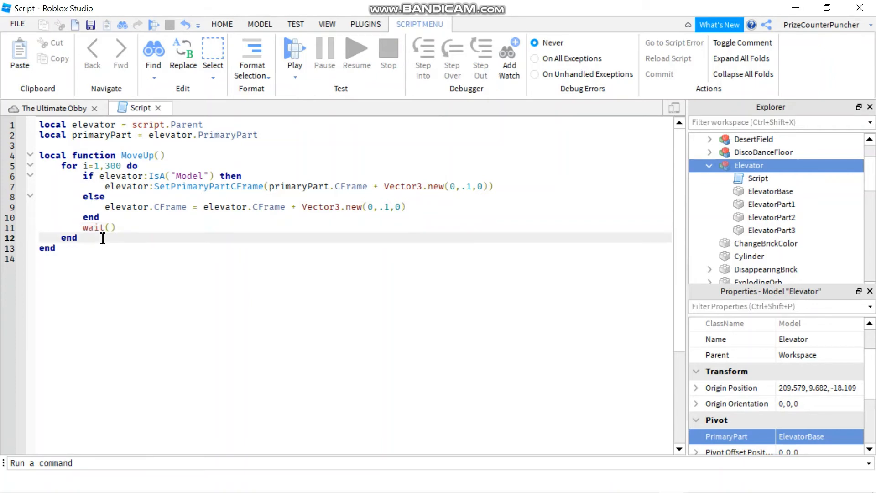
type("w")
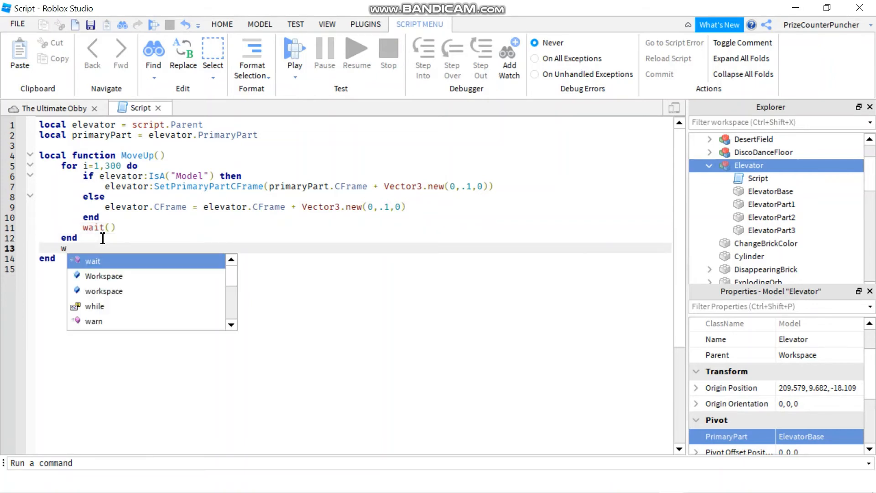
type("ait()")
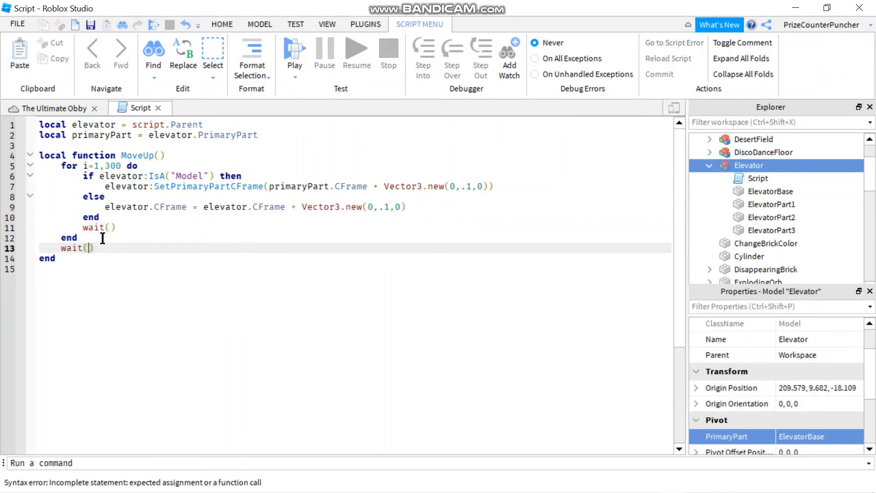
type("2")
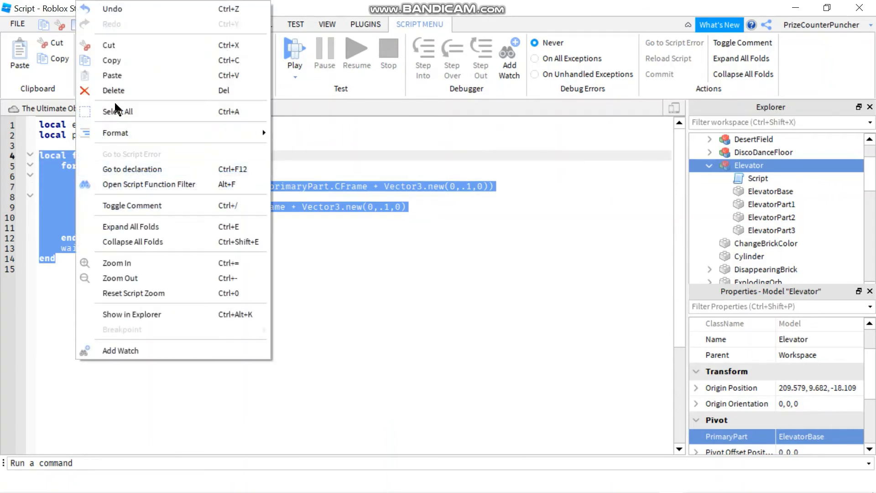
- Duplicate MoveUp as MoveDown and change its .1 offsets to -.1
left_click(80, 259)
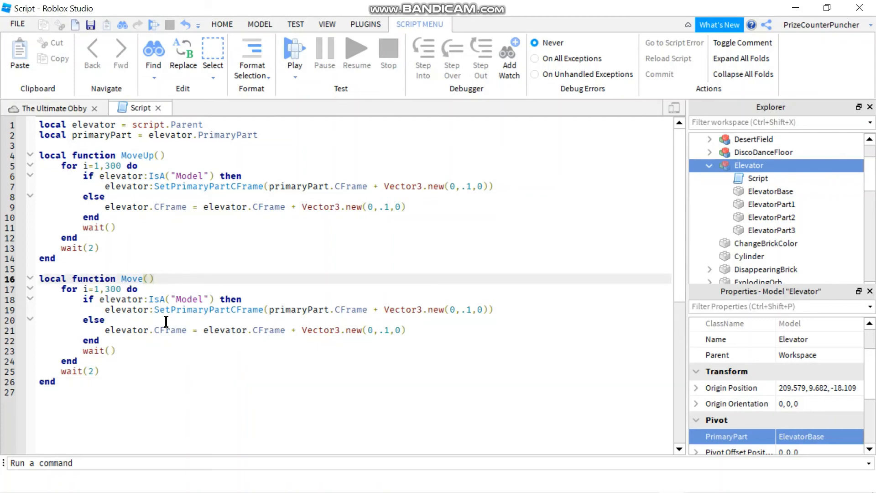
type("Don")
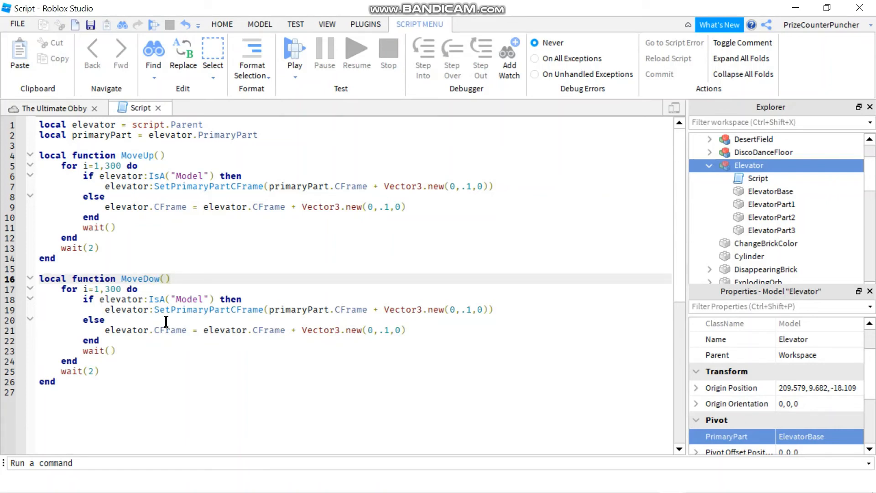
type("n")
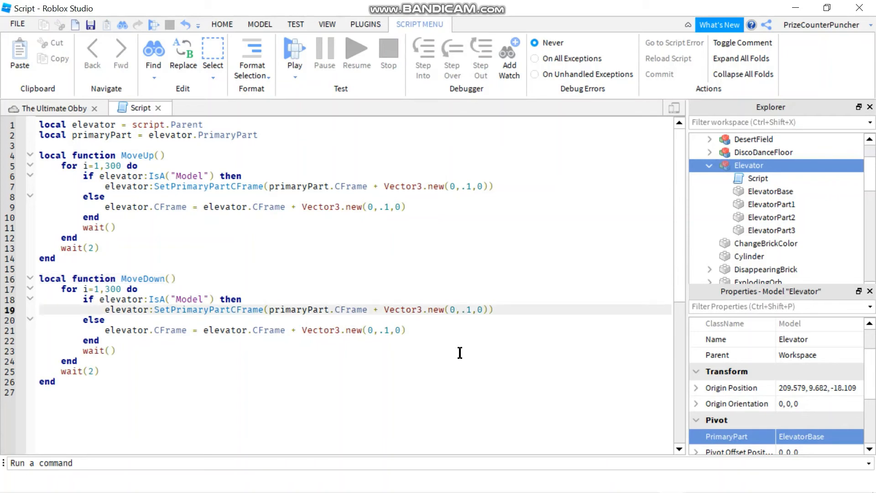
type("-")
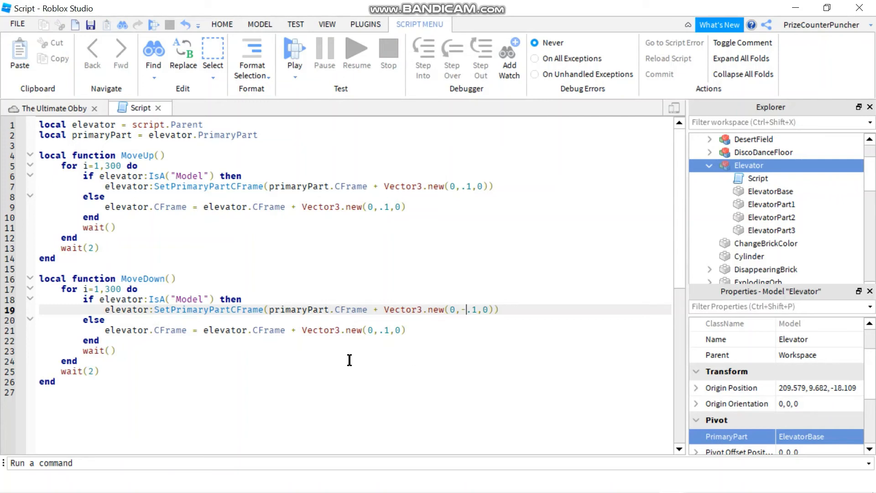
mouse_move(370, 339)
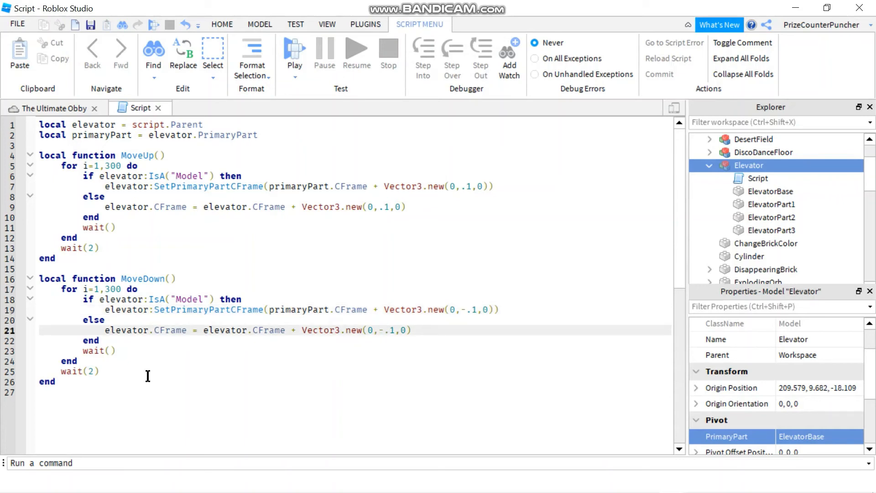
mouse_move(135, 377)
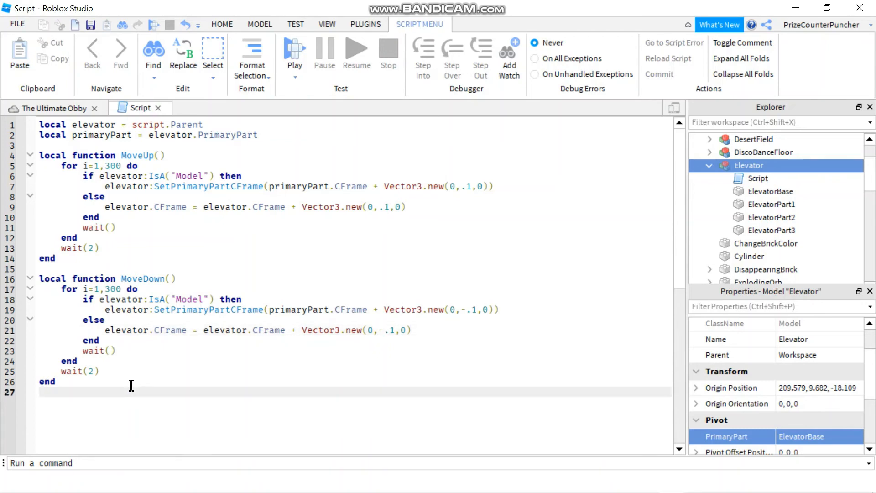
- Add a 'while true do' loop calling MoveUp() and MoveDown(), then start Play
key("enter")
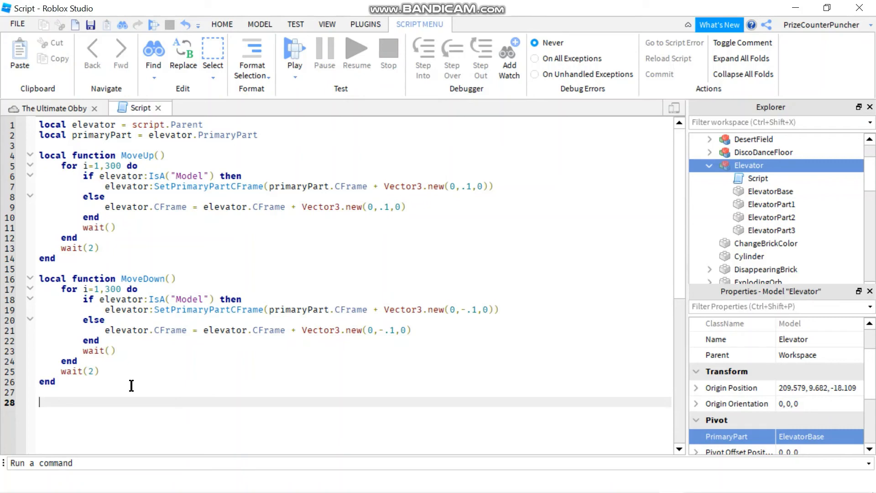
type("w")
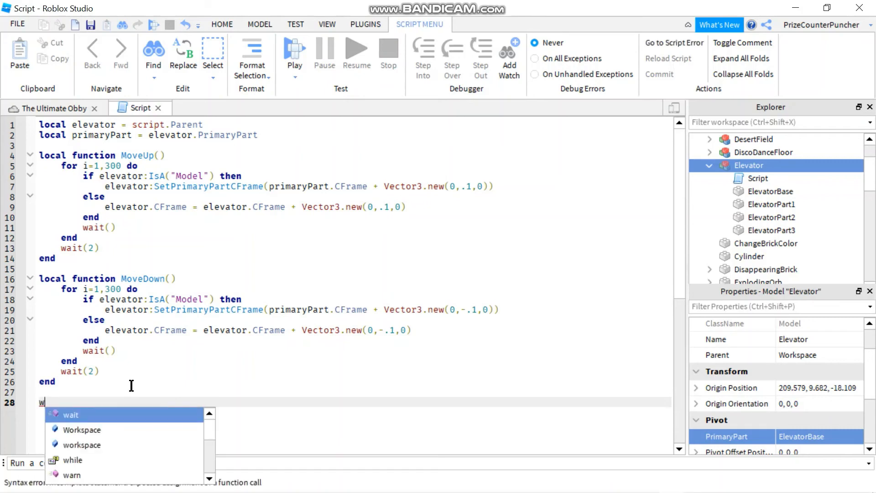
type("hile")
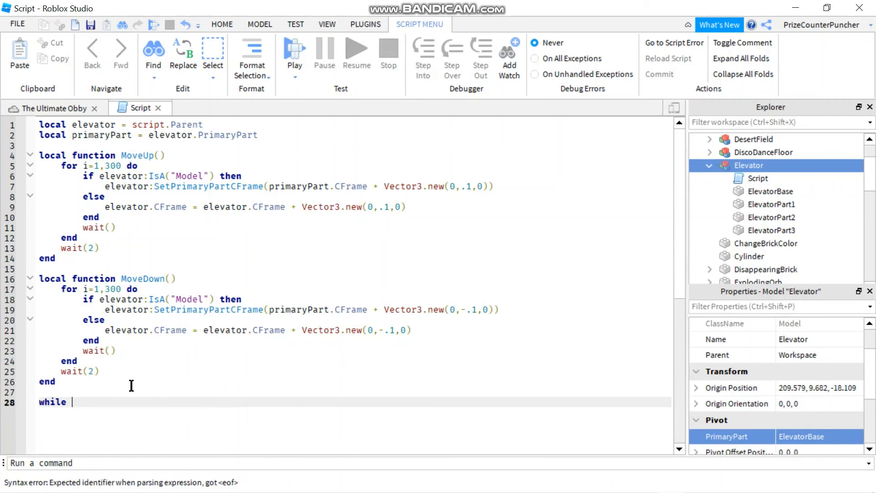
type("true do")
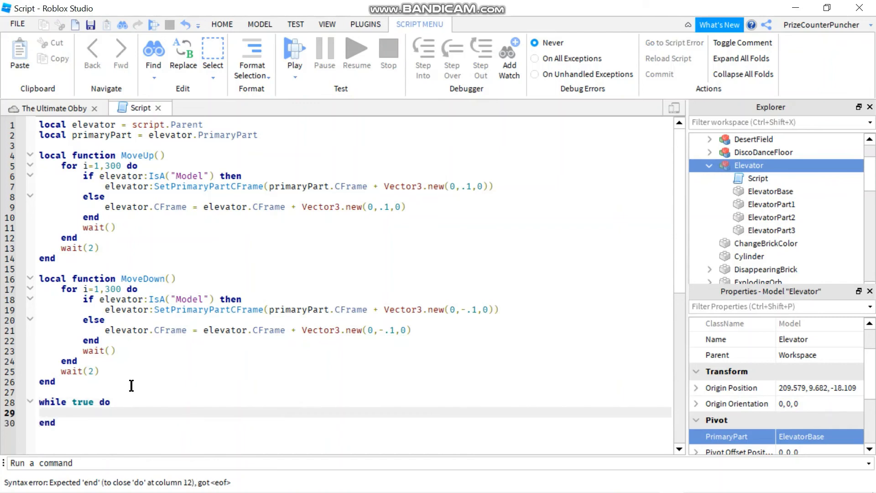
type("MoveUp(")
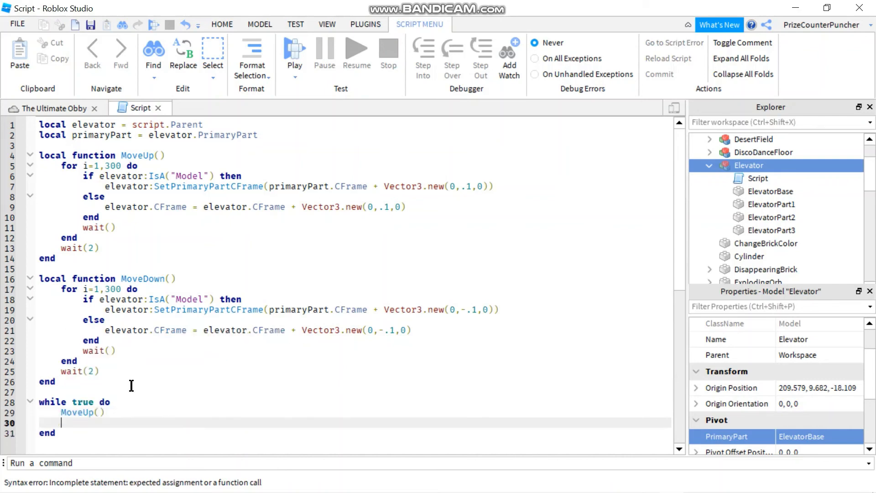
type("M")
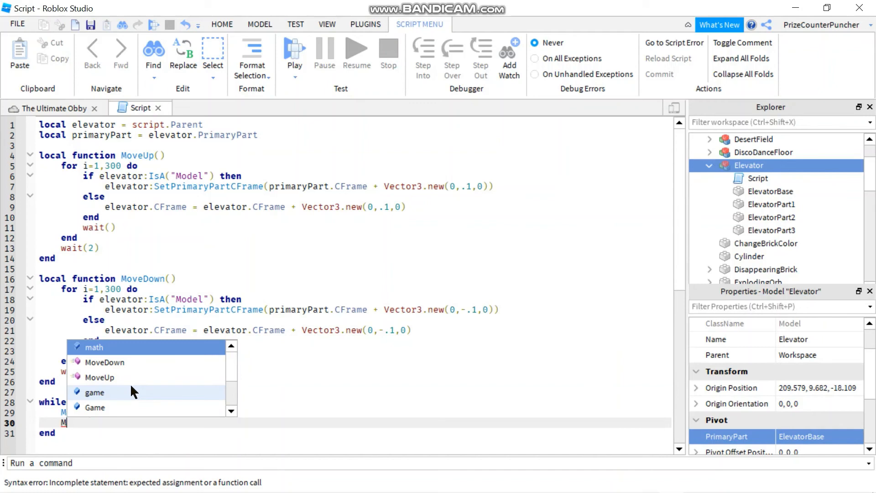
mouse_move(104, 362)
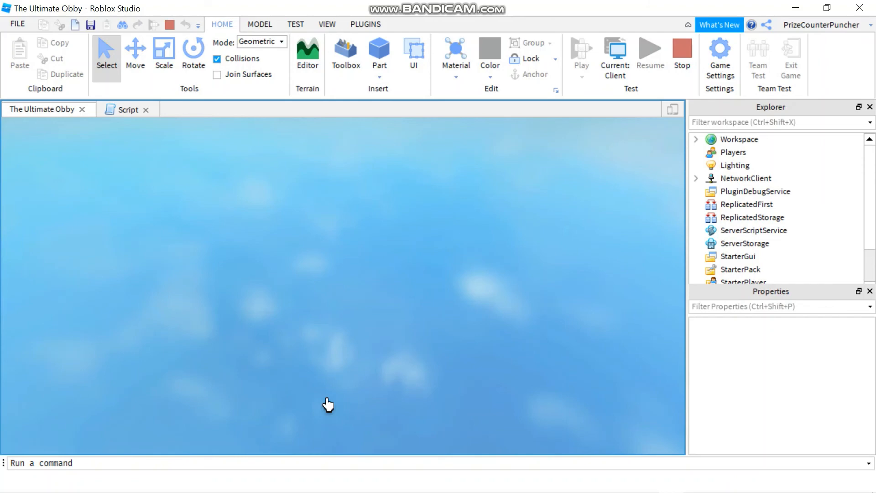
left_click(580, 50)
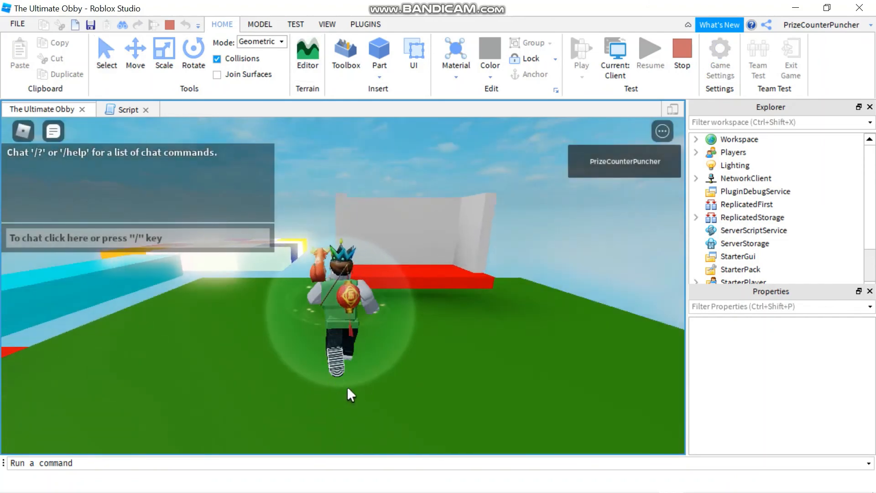